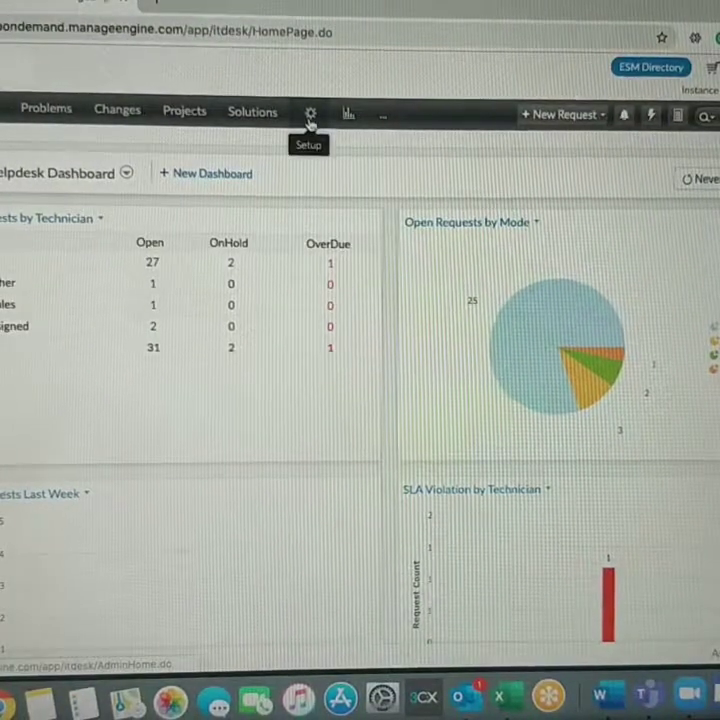
Go to Setup, Automation, Workflows to list the four change workflows
left_click(309, 112)
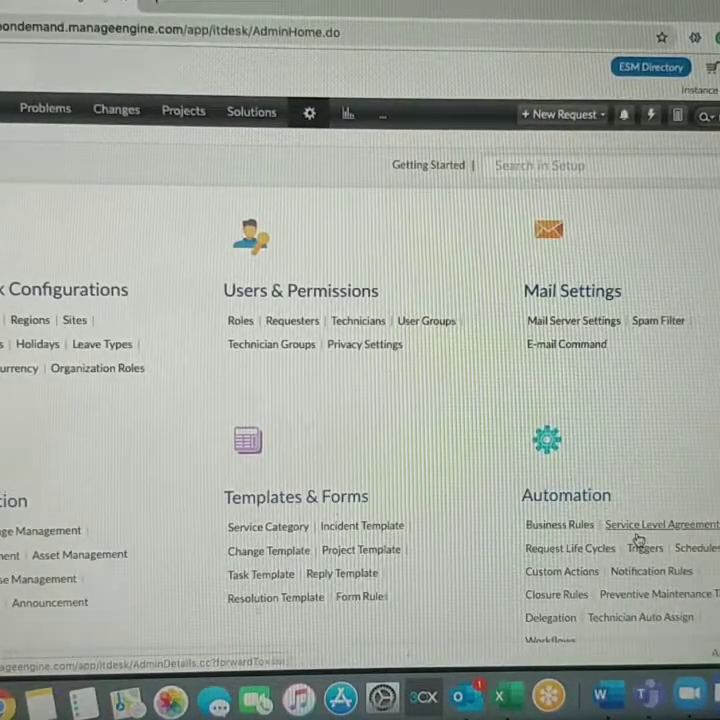
scroll("down", 3)
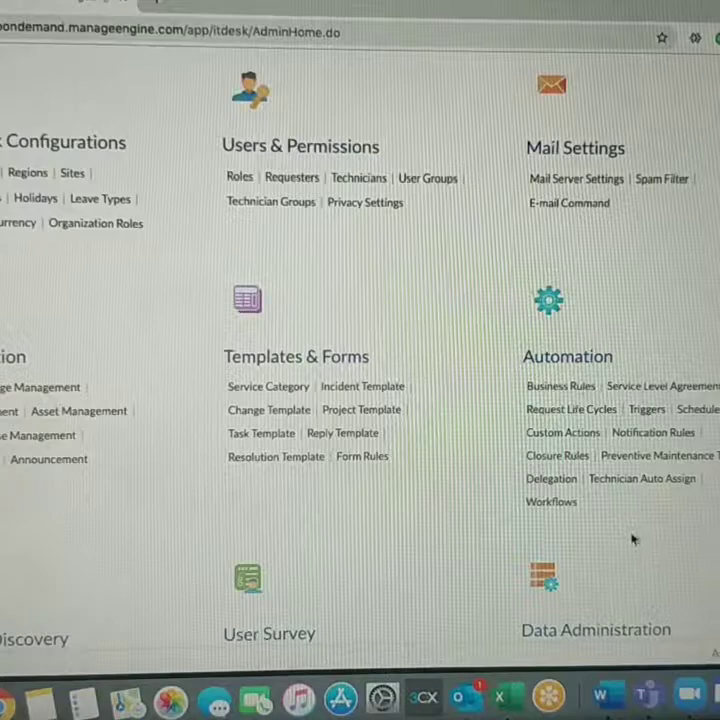
left_click(550, 501)
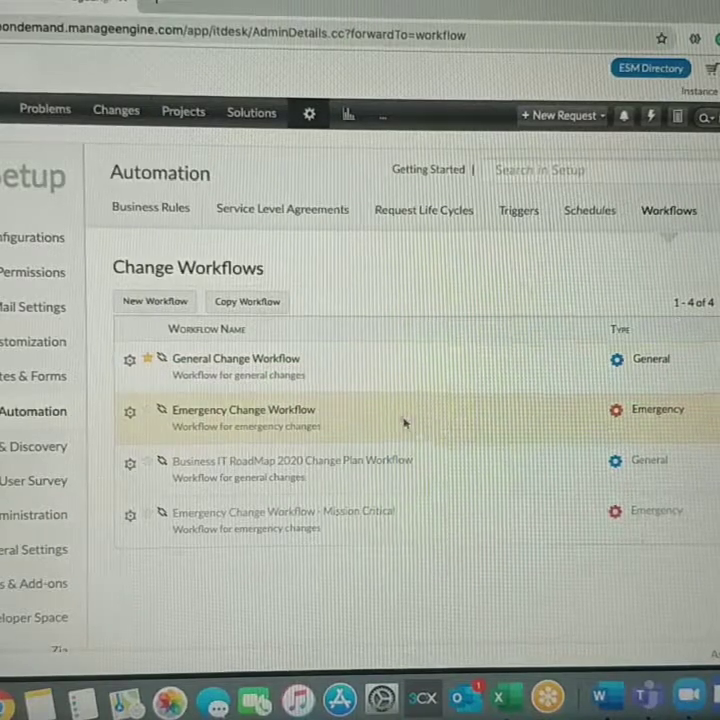
mouse_move(330, 377)
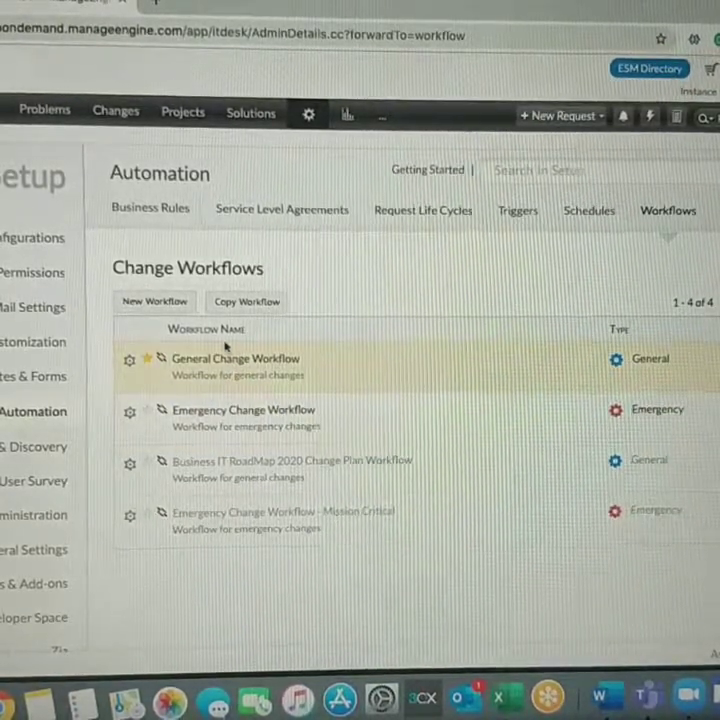
Copy General Change Workflow as 'Preapproved Change' and open the copy for editing
left_click(246, 301)
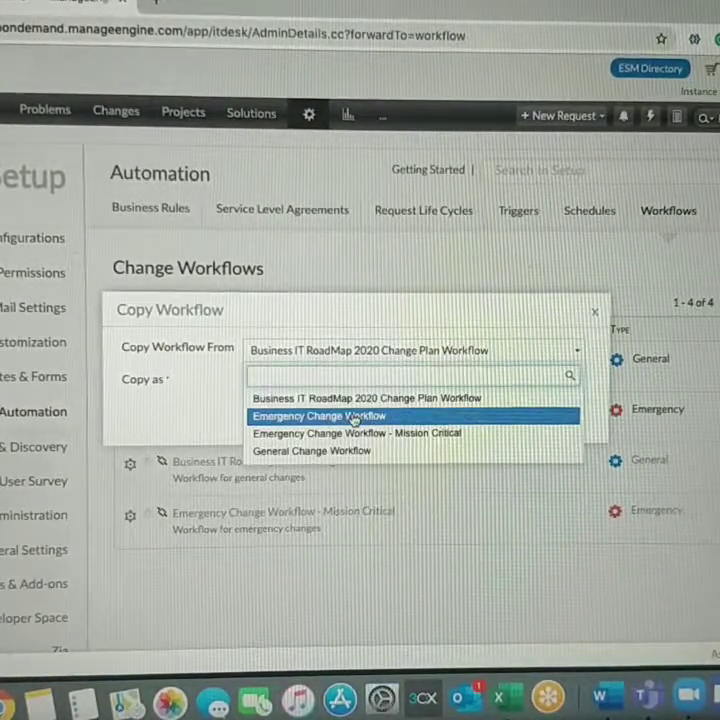
left_click(312, 450)
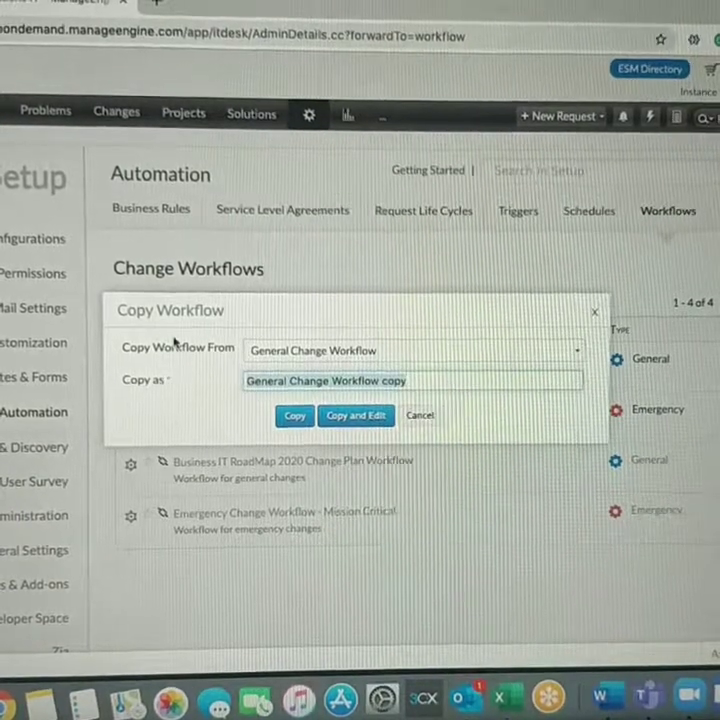
type("Preapproved")
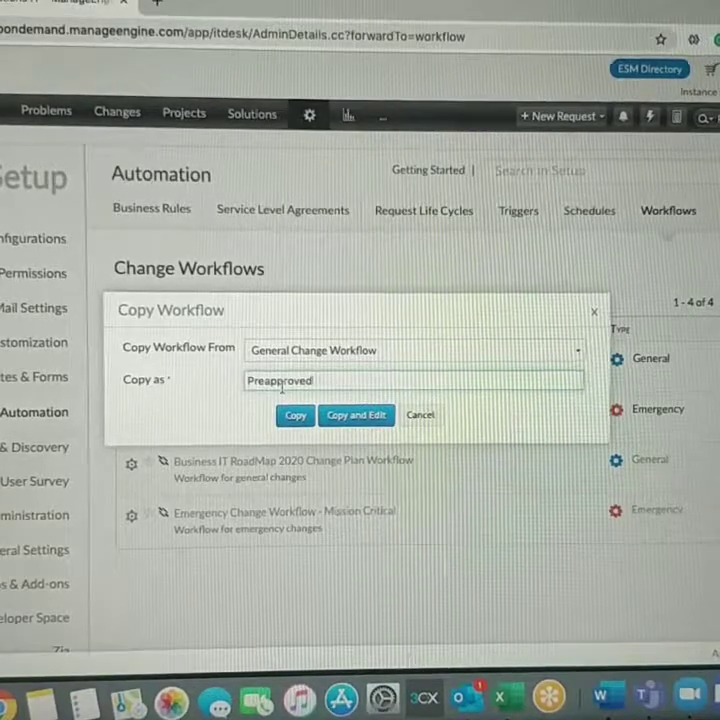
type("Change")
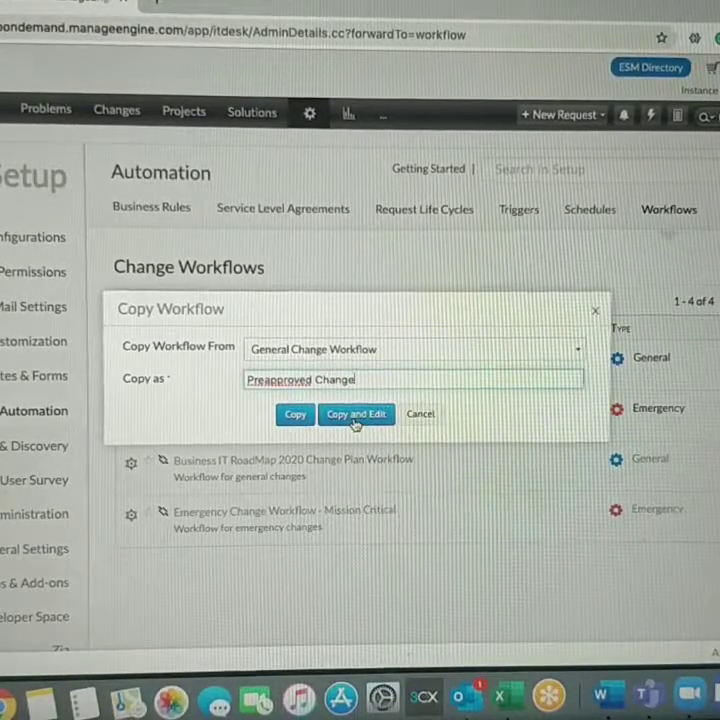
left_click(356, 414)
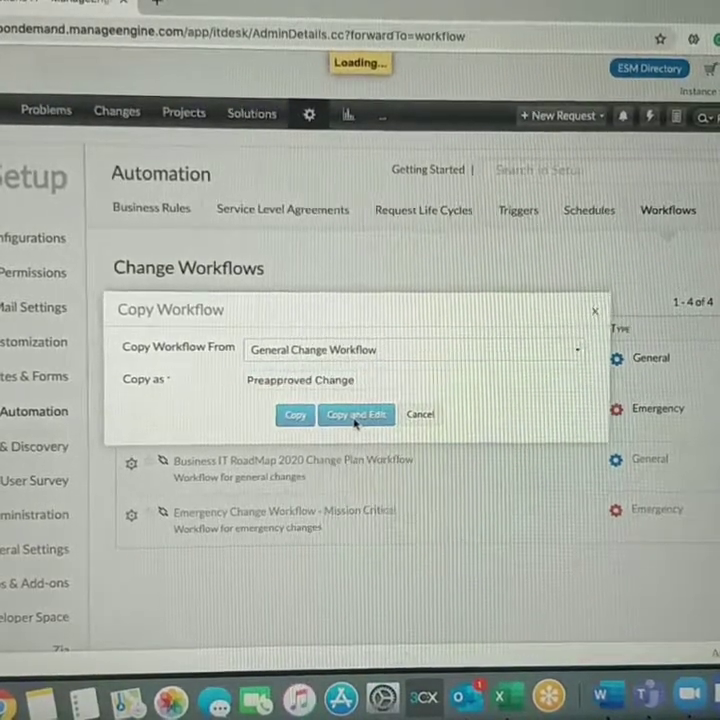
Remove the Planning stage from the diagram and reposition the Implementation stage node
left_click(356, 414)
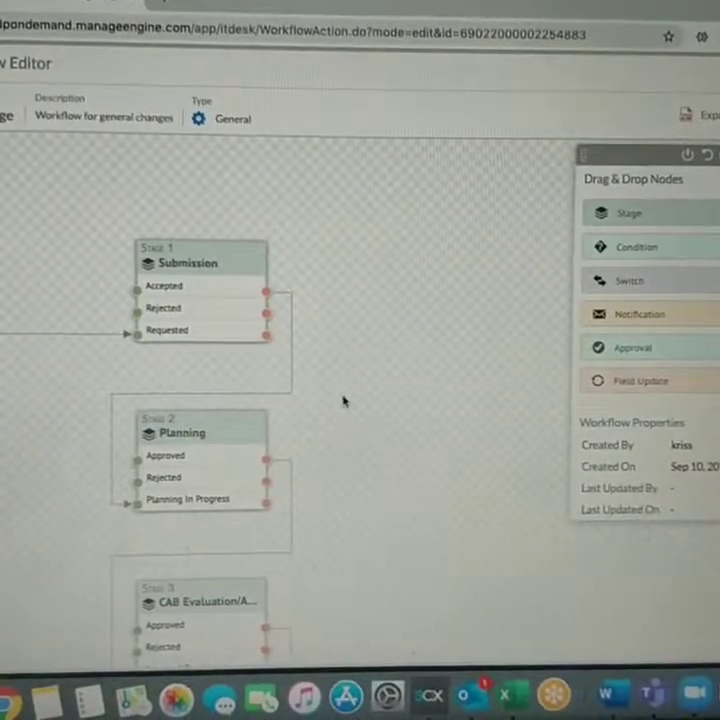
scroll("down", 3)
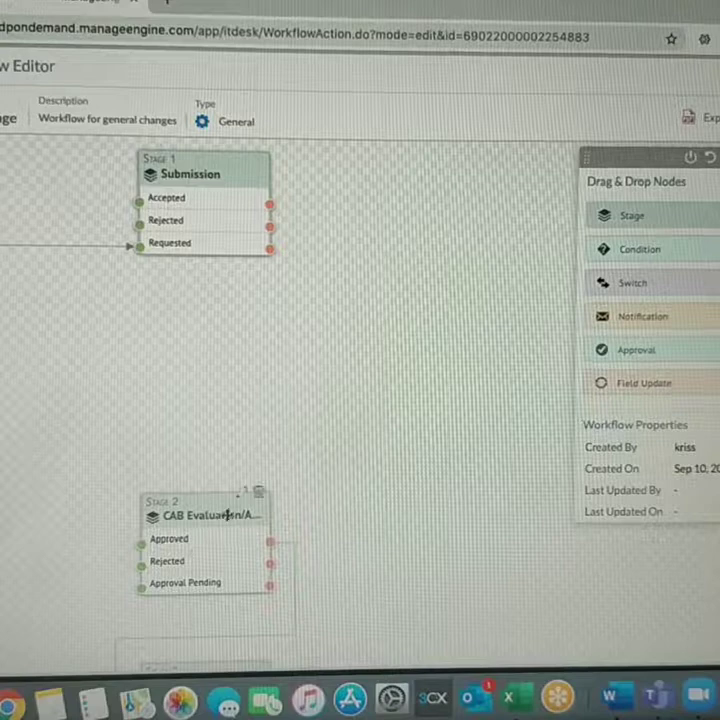
scroll("down", 3)
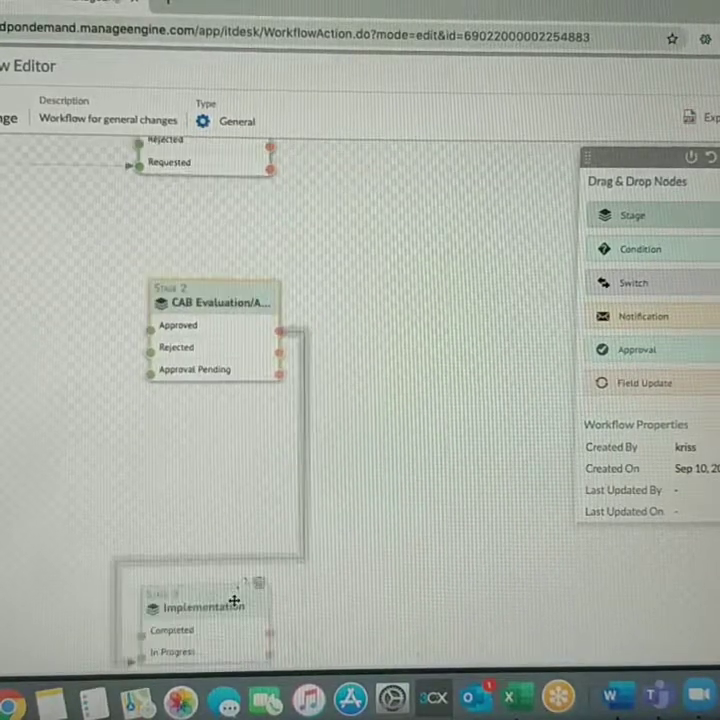
left_click_drag(200, 607, 200, 470)
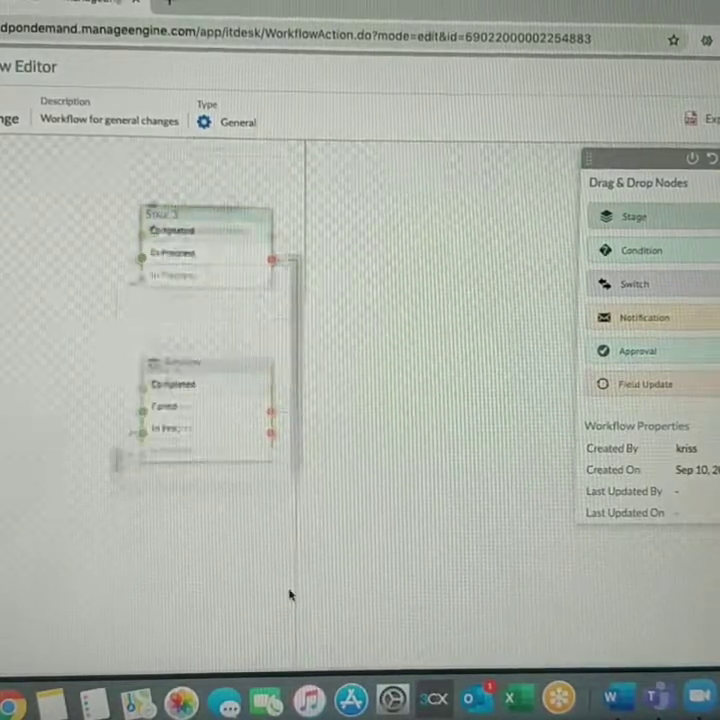
scroll("down", 3)
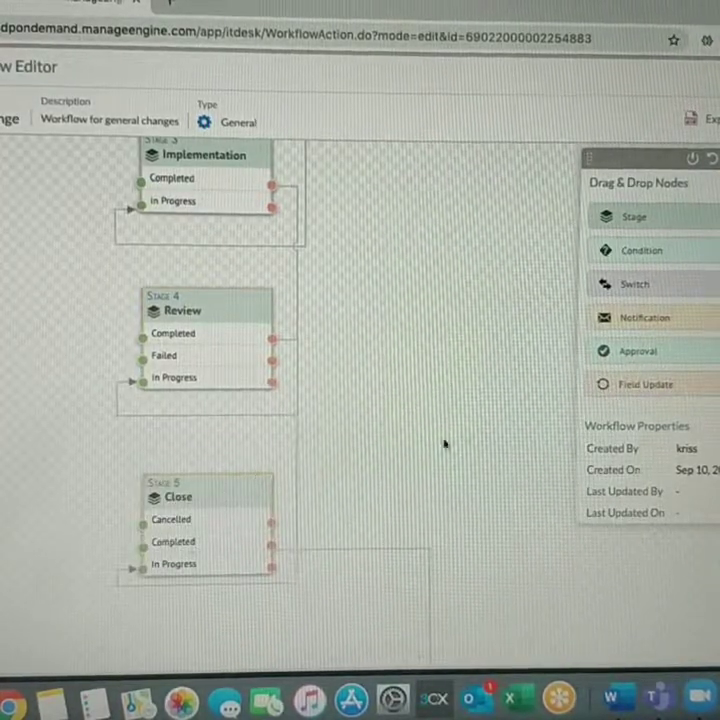
scroll("down", 3)
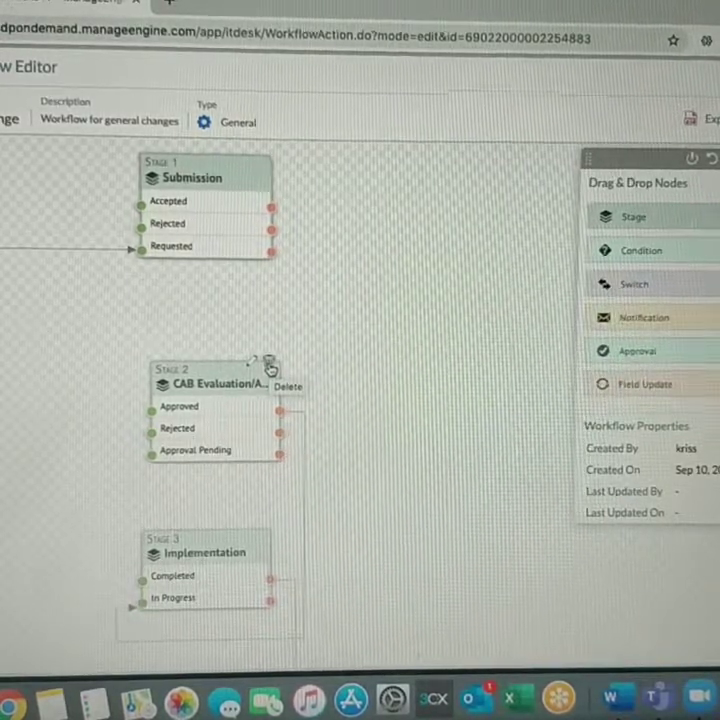
Delete CAB Evaluation and limit Submission to Requested and Requested for Information
left_click(288, 380)
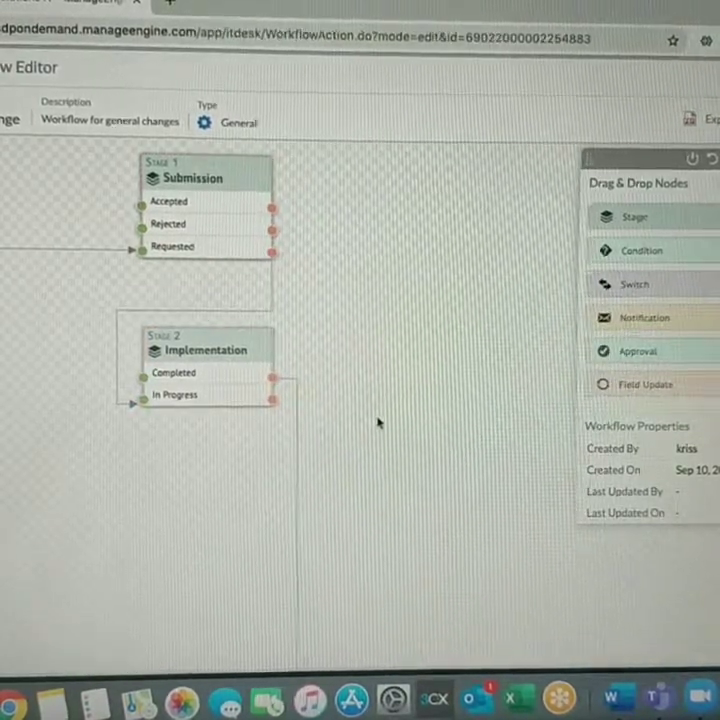
mouse_move(353, 330)
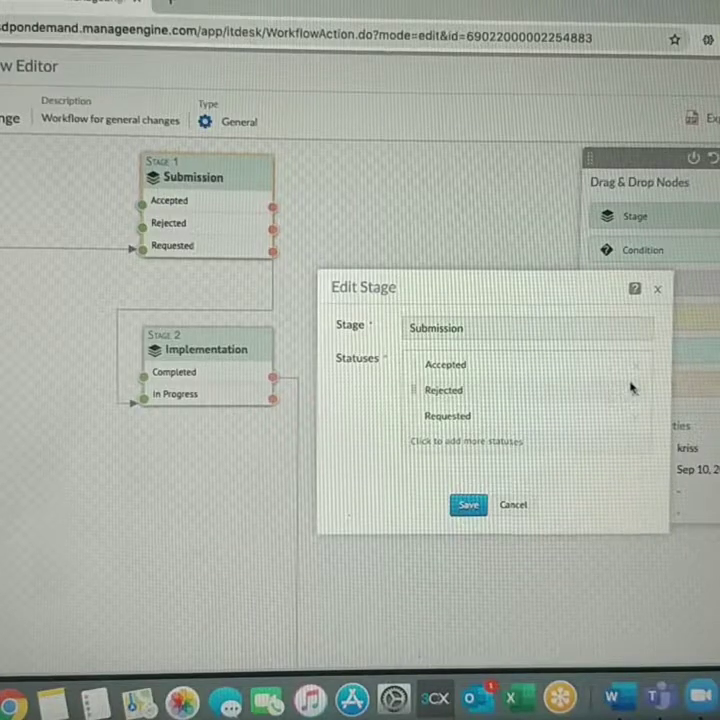
left_click(636, 390)
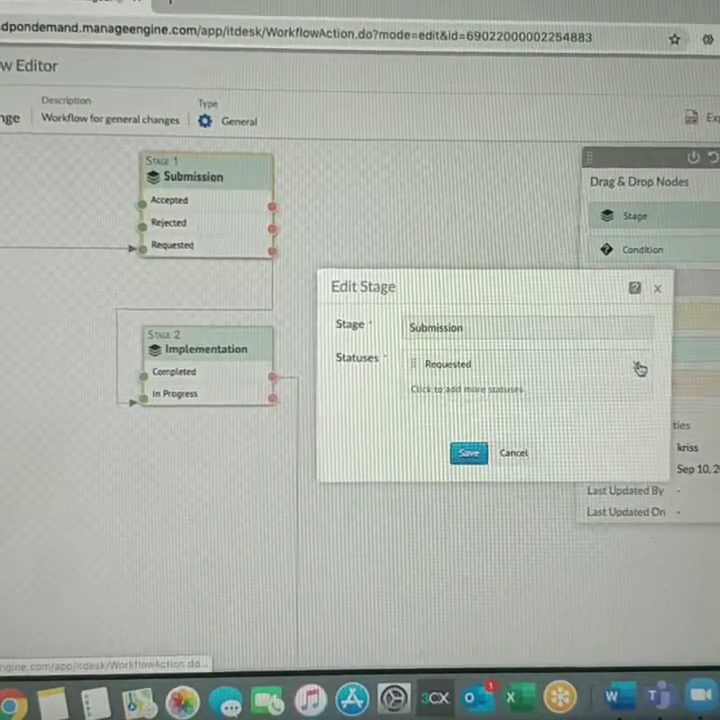
left_click(467, 389)
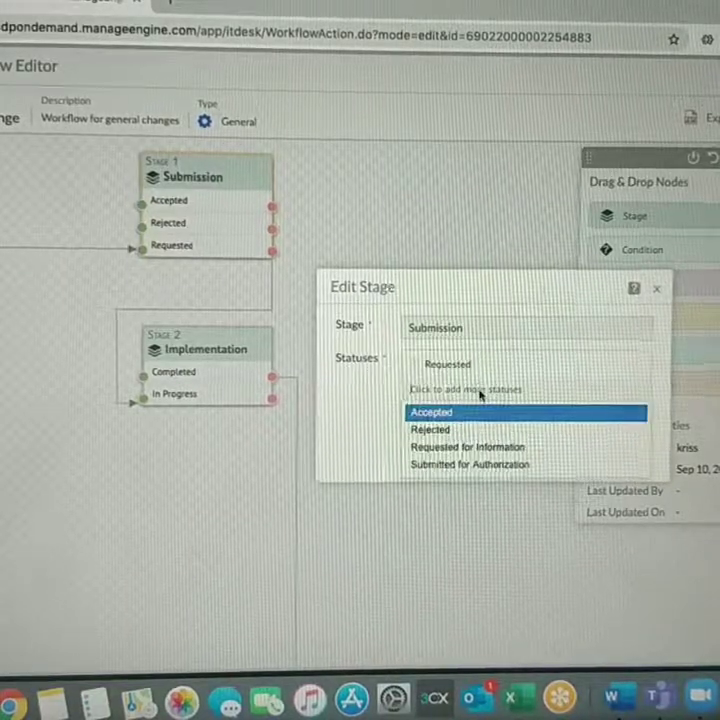
left_click(480, 446)
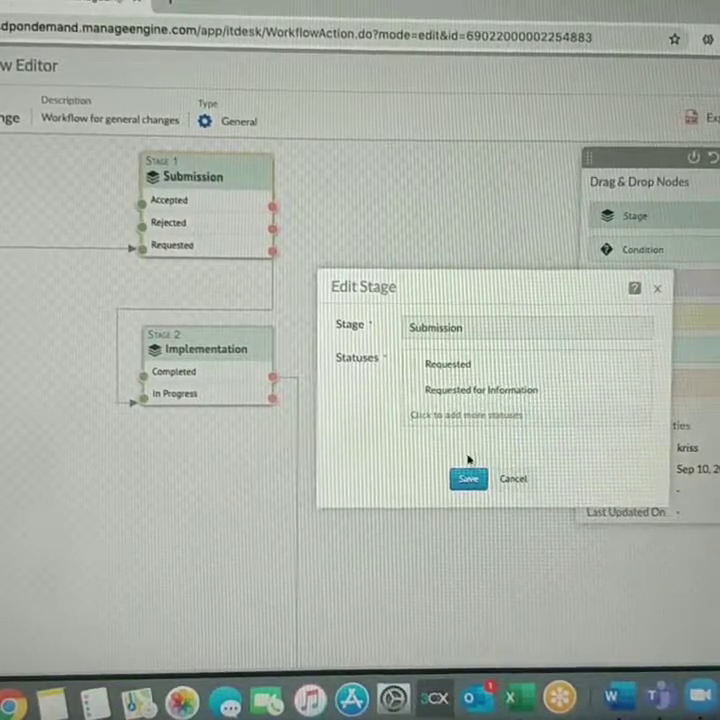
left_click(468, 478)
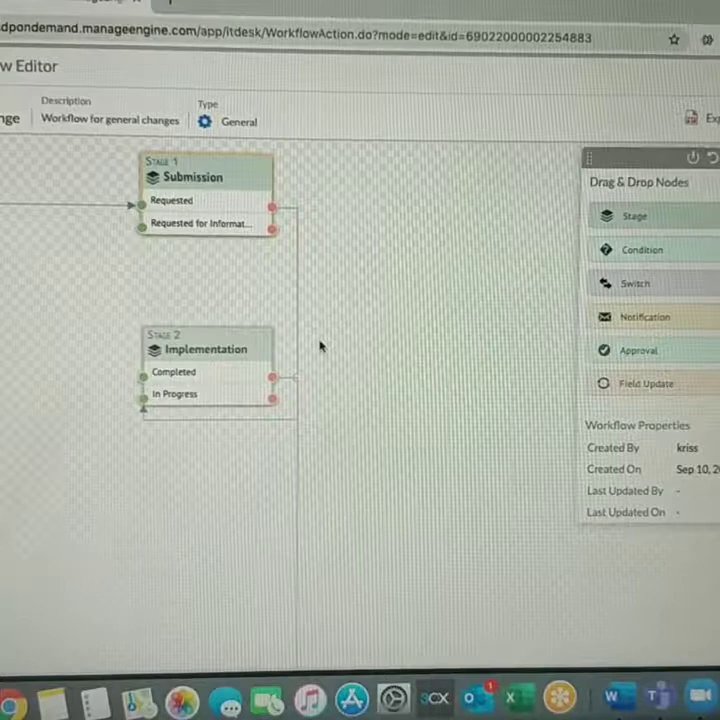
left_click_drag(205, 345, 205, 290)
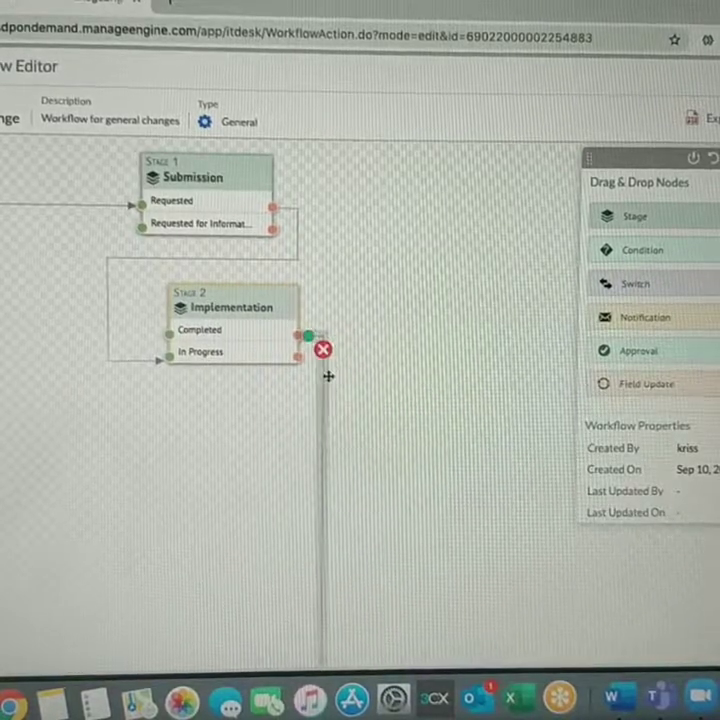
Scroll the canvas and drag a stage link to reach the Close stage
scroll("down", 3)
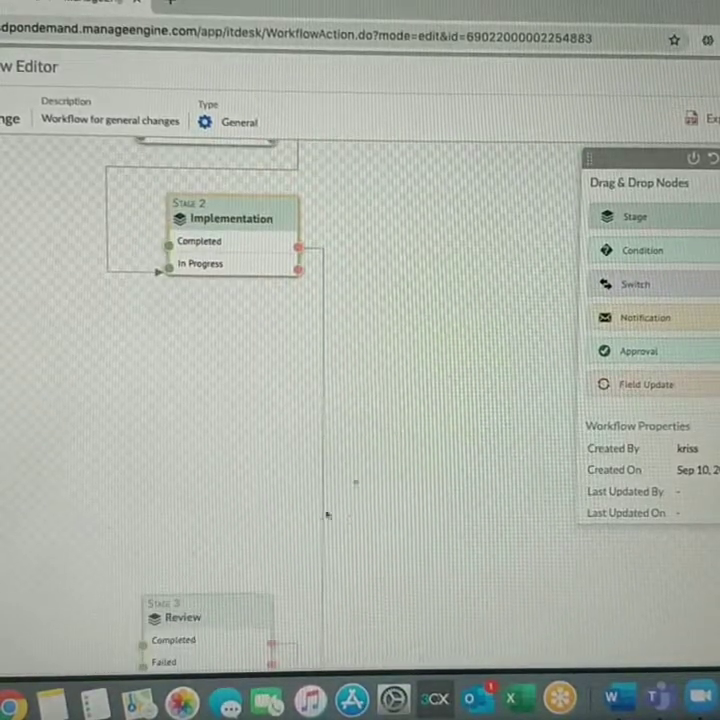
left_click_drag(175, 615, 205, 347)
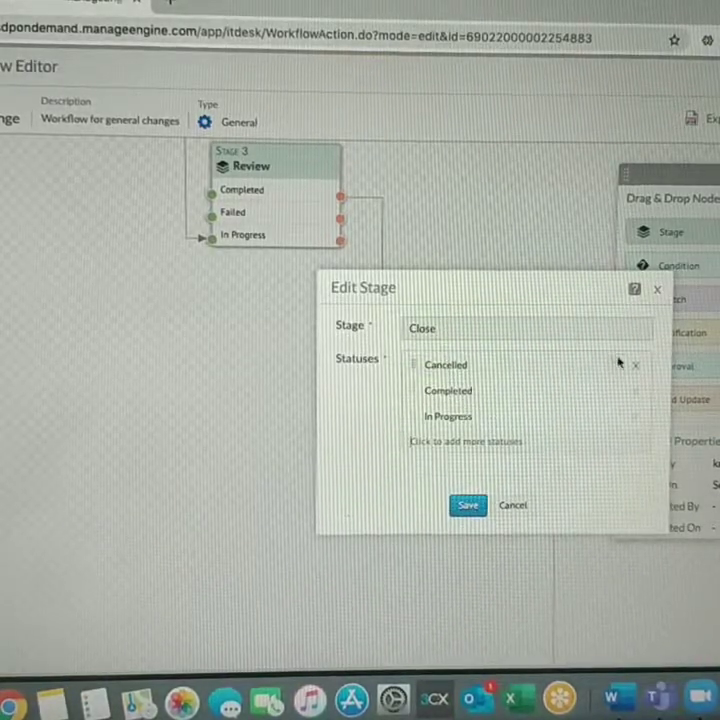
Remove Cancelled and In Progress from the Close stage, keeping only Completed, and save
left_click(635, 363)
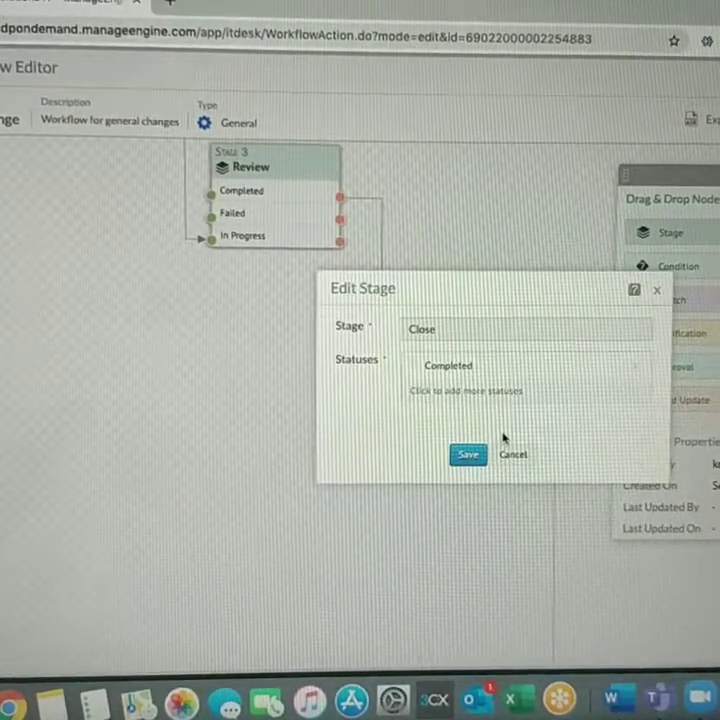
left_click(466, 390)
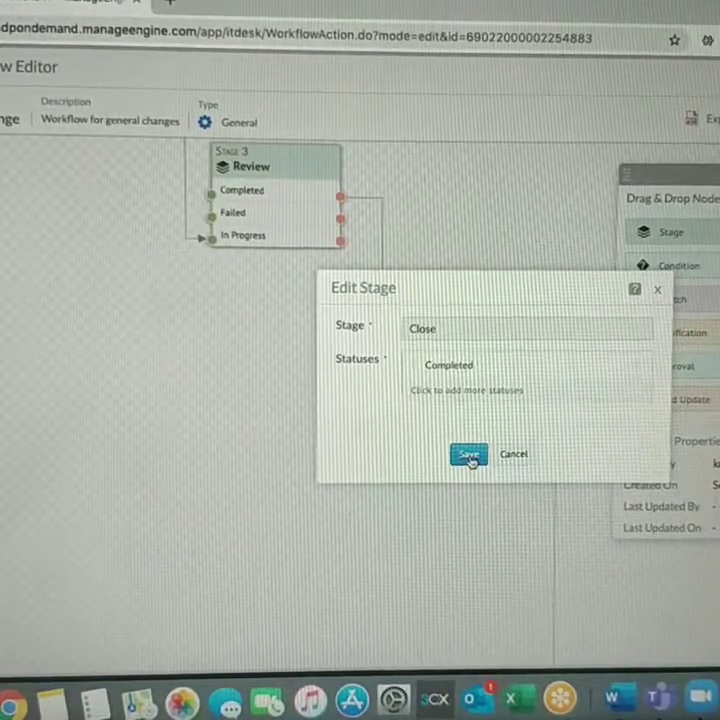
left_click(468, 453)
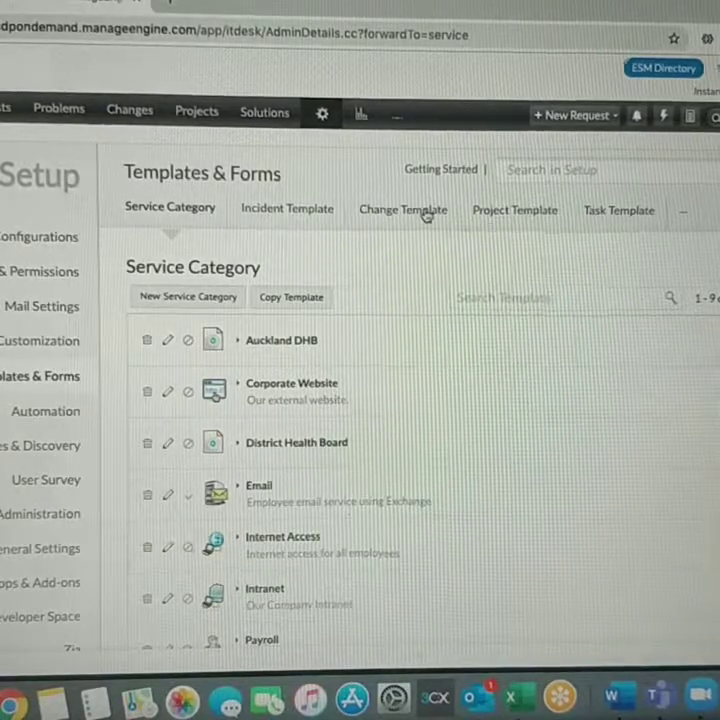
Copy the General Template as change template 'Preapproved Change' and open it for editing
left_click(403, 210)
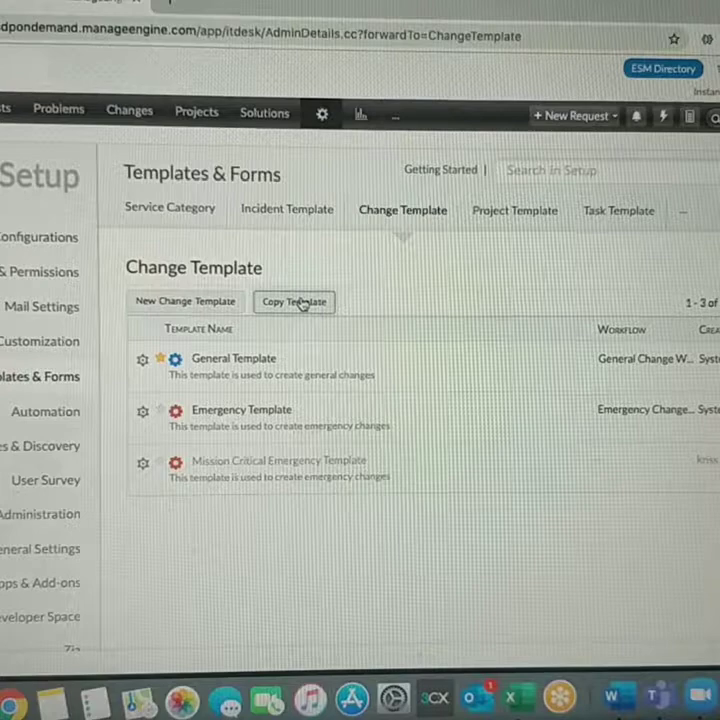
left_click(293, 301)
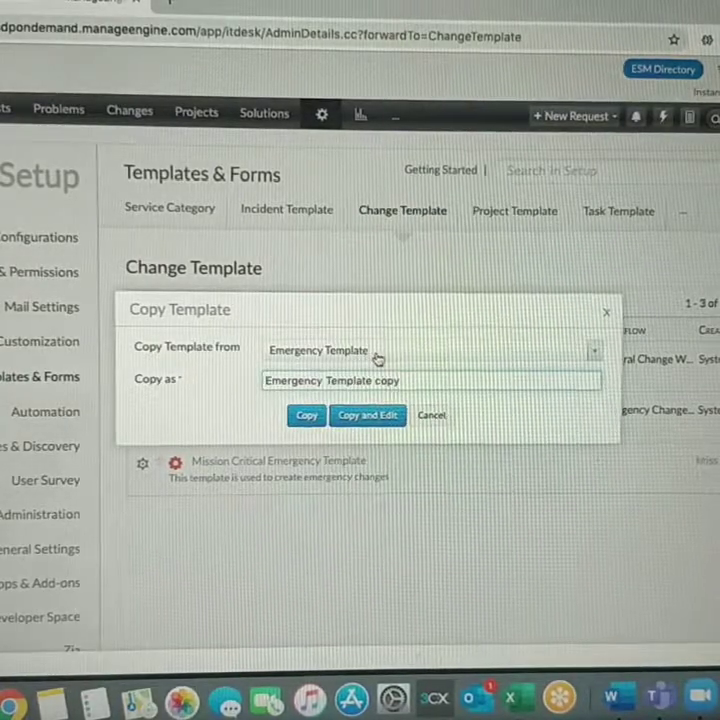
left_click(430, 350)
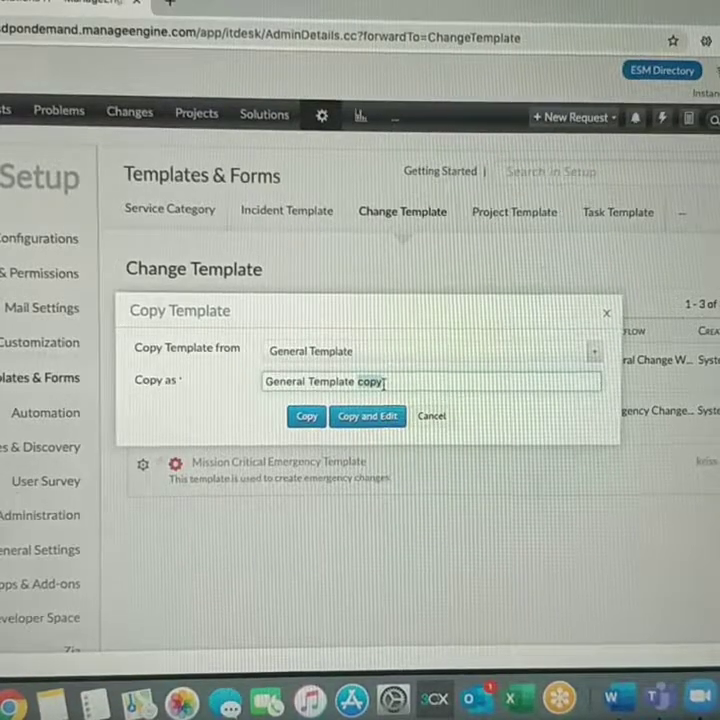
type("P")
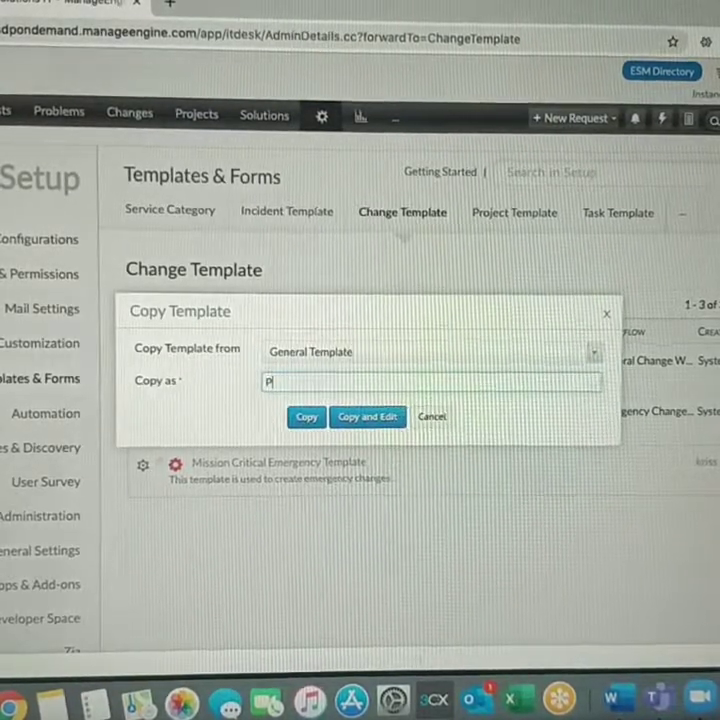
type("reapproved Change")
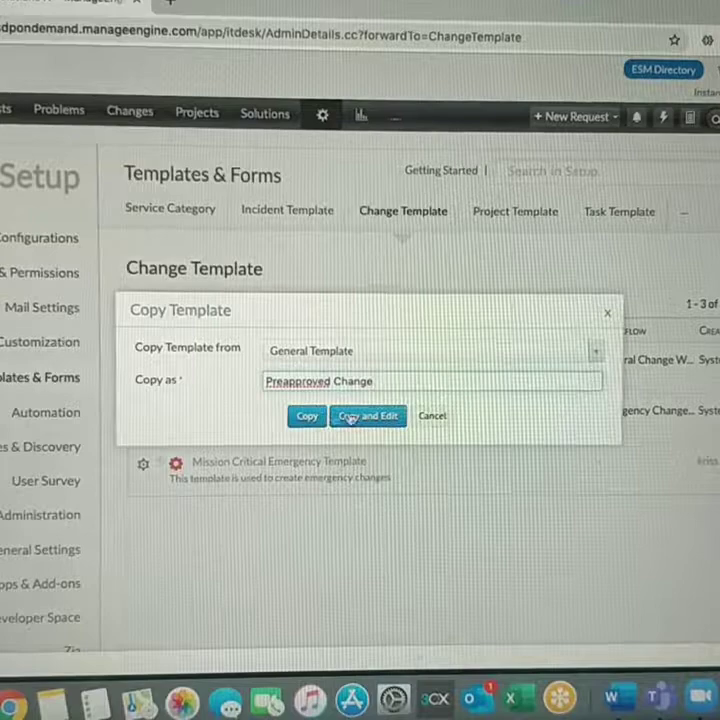
left_click(368, 416)
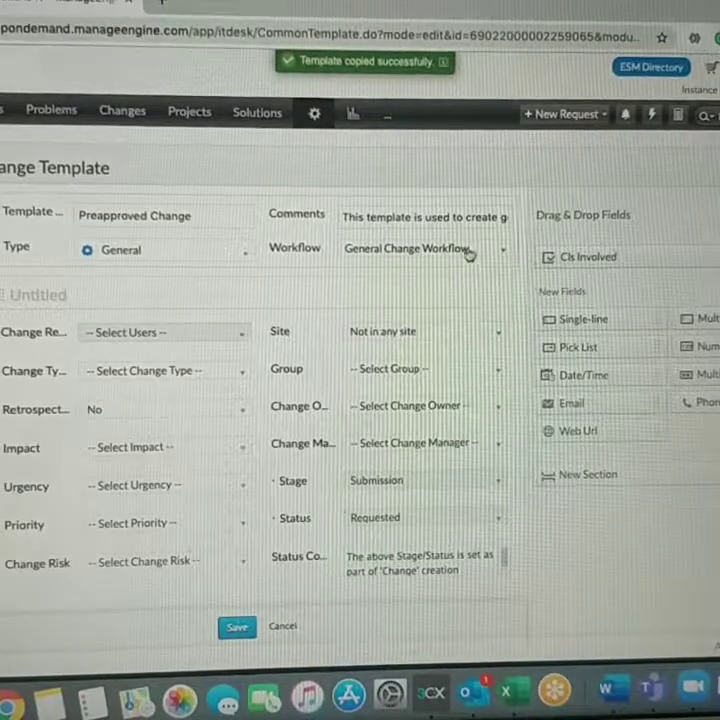
left_click(420, 248)
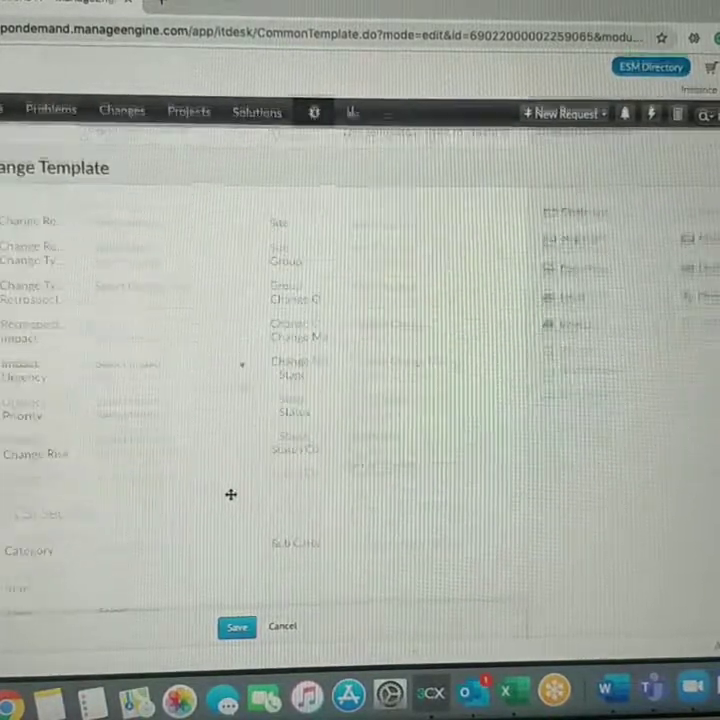
Set the template's workflow to Preapproved Change and save the template and roles pages
scroll("down", 3)
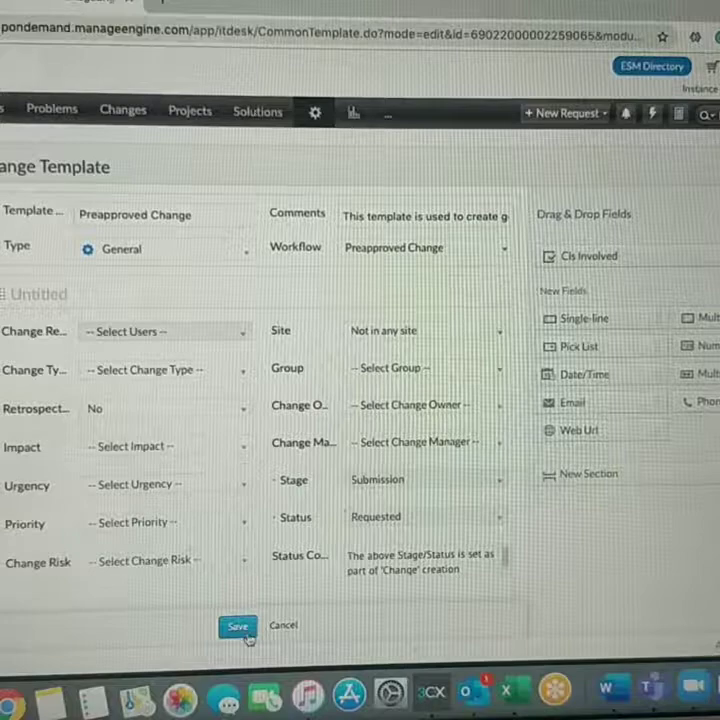
left_click(165, 249)
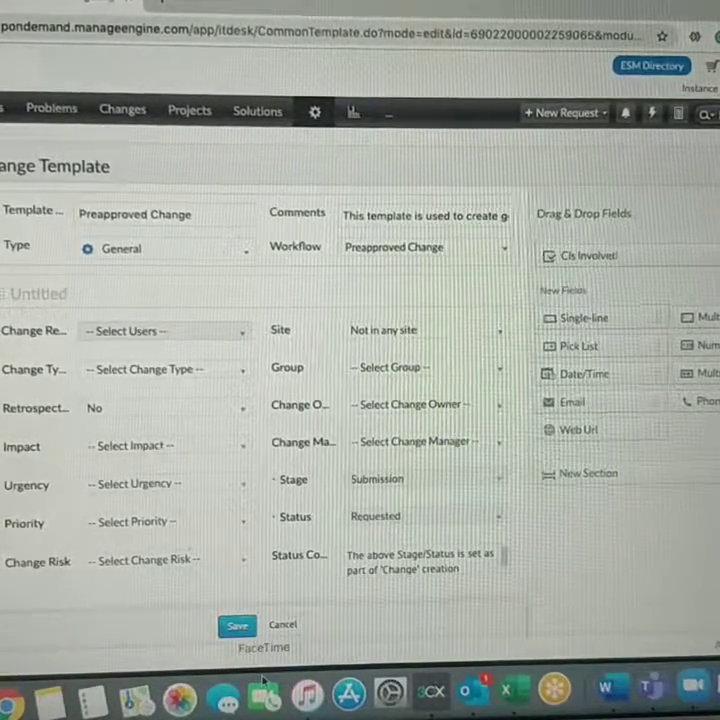
left_click(237, 625)
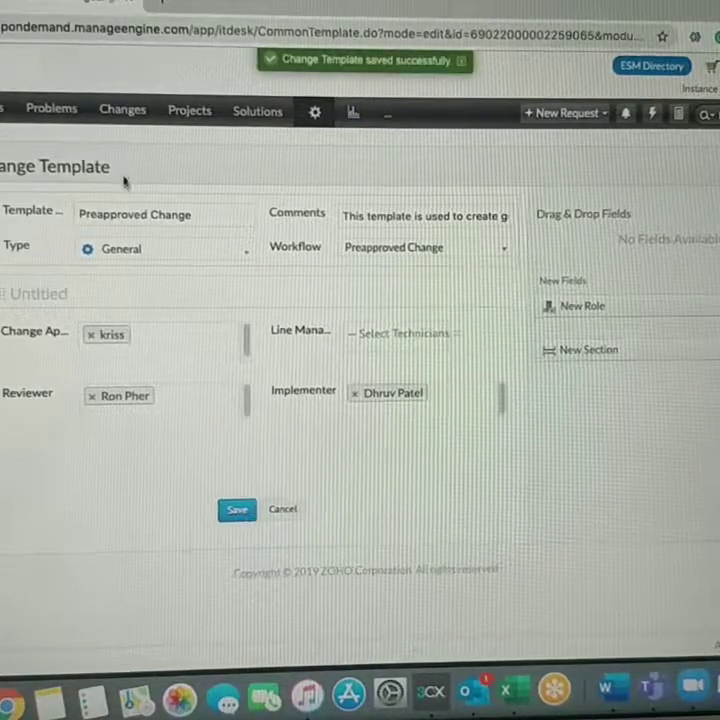
left_click(123, 110)
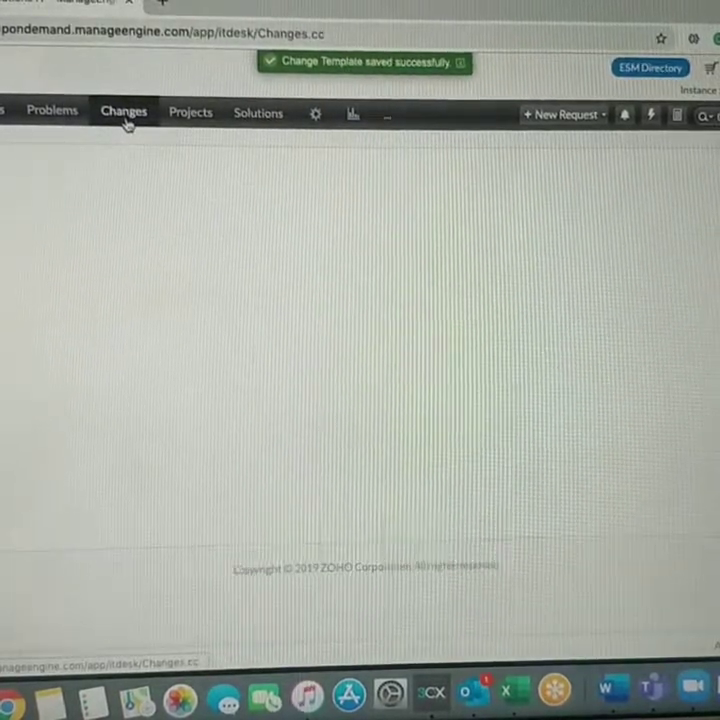
Create a new change from the Preapproved Change template and pick the searched 'Ro' requester
left_click(123, 110)
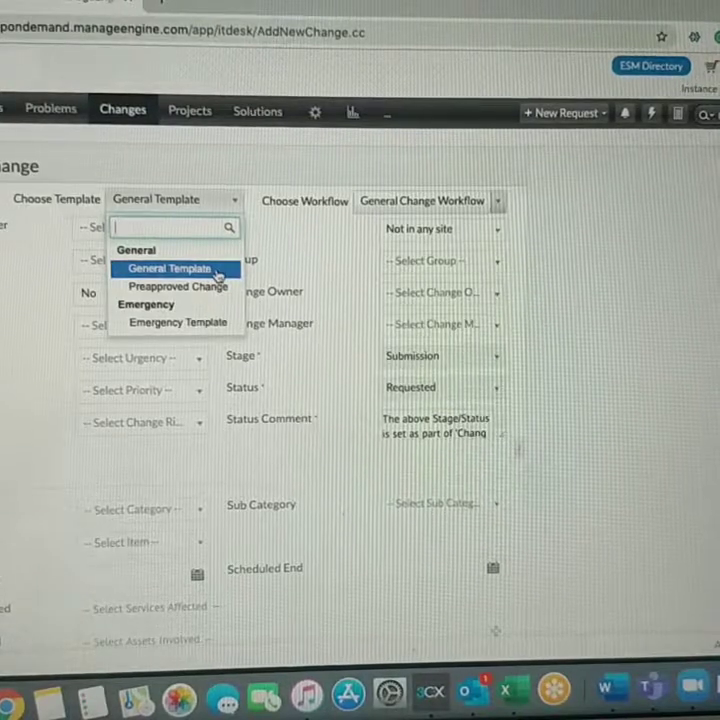
left_click(178, 287)
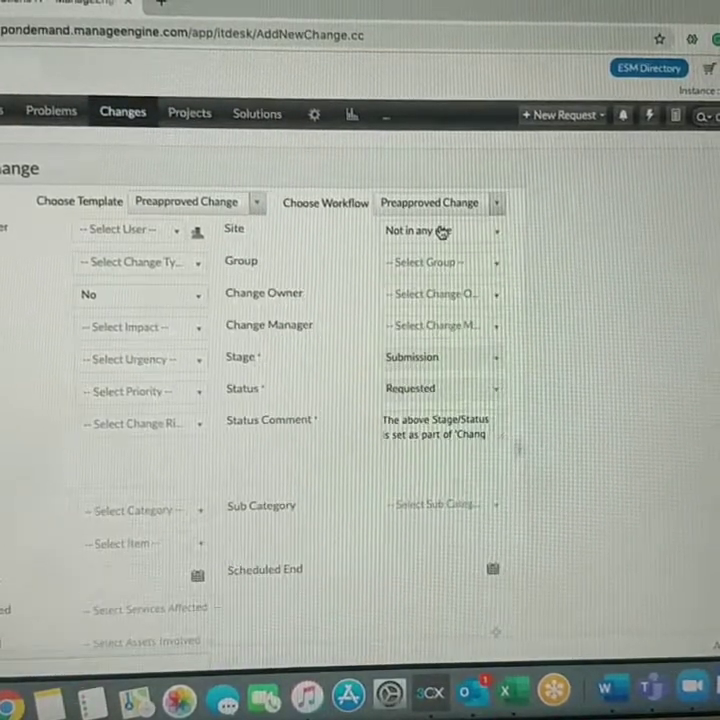
left_click(125, 229)
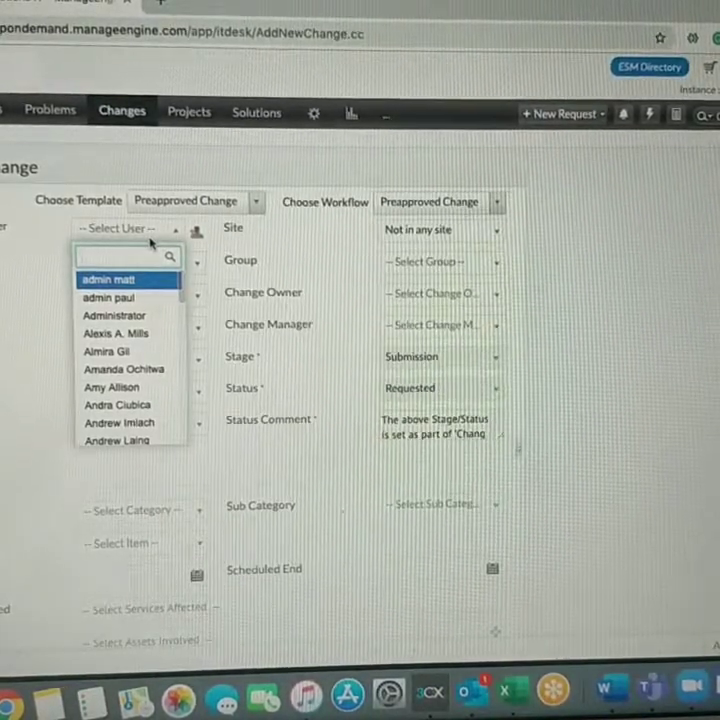
left_click(107, 279)
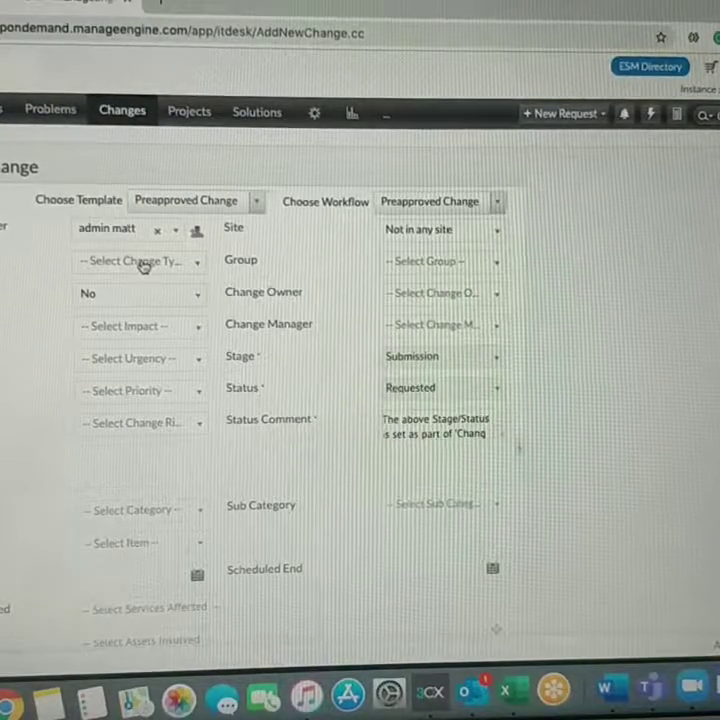
left_click(105, 230)
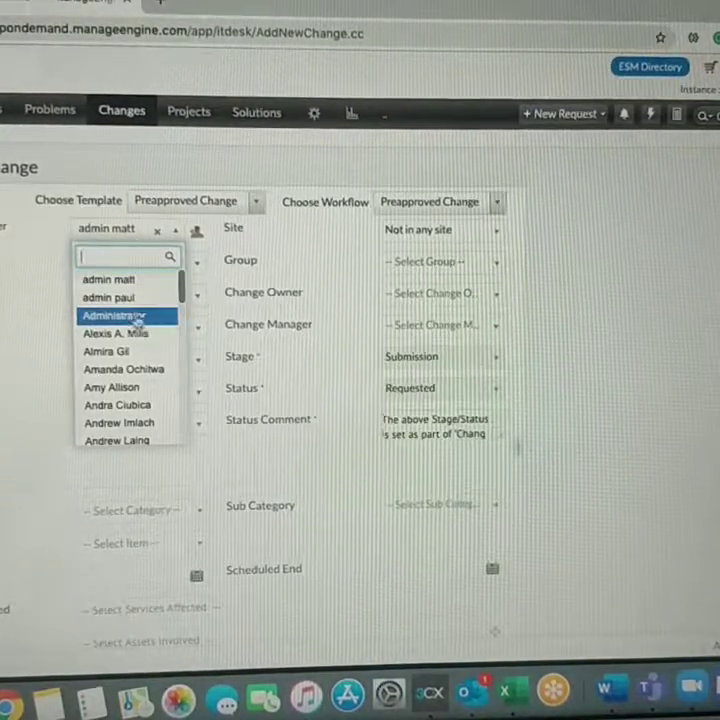
left_click(120, 316)
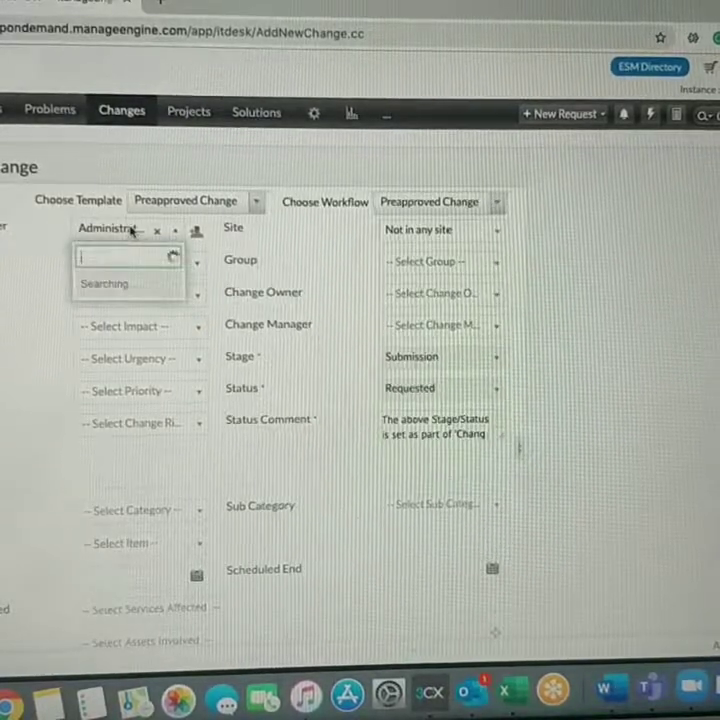
type("Ron")
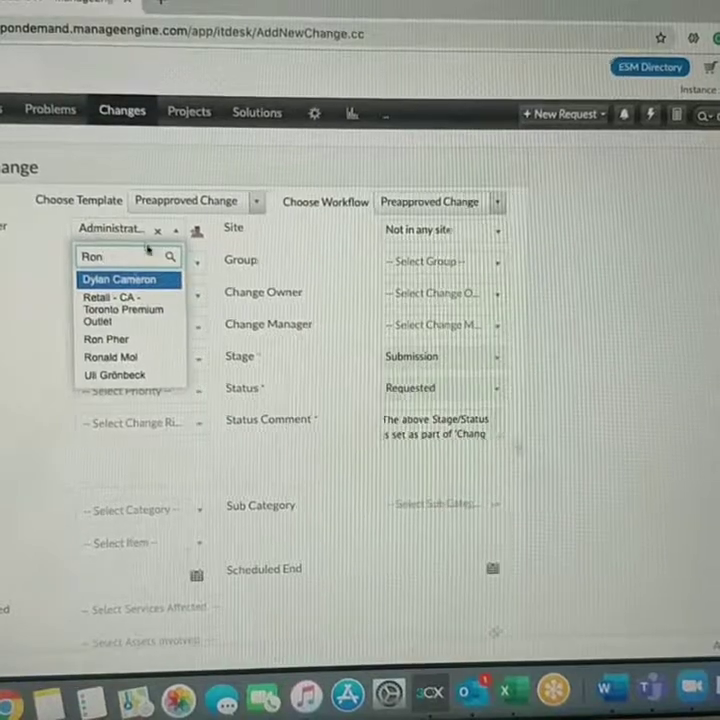
left_click(106, 339)
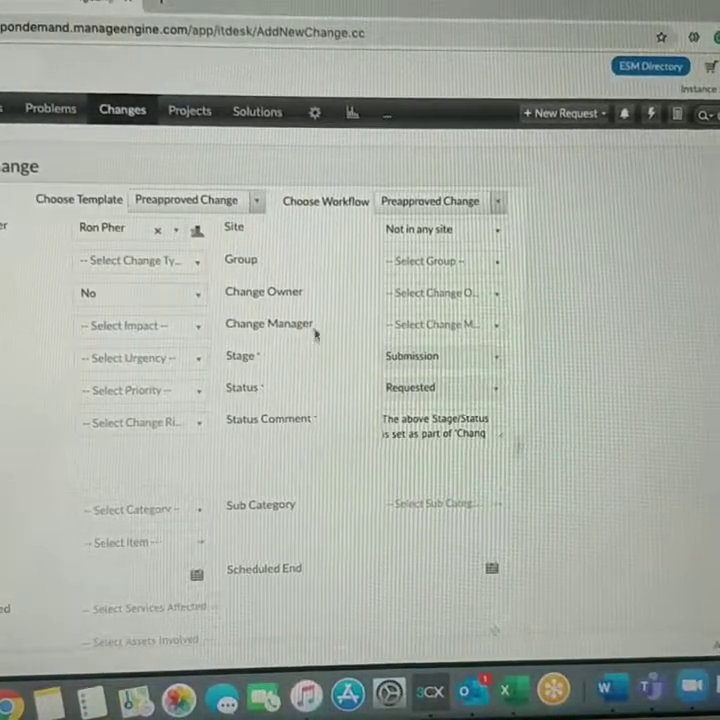
Enter the change title 'Server migration to 2019'
scroll("down", 3)
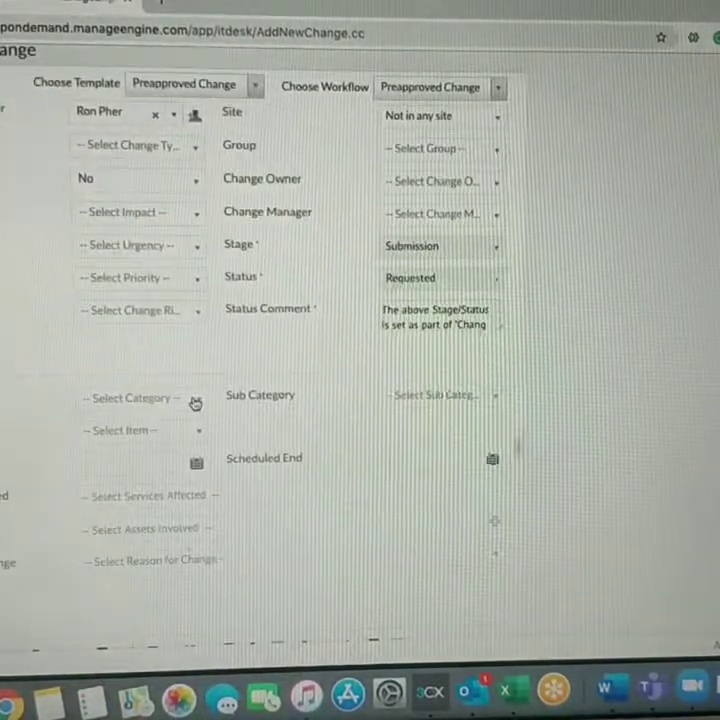
scroll("down", 3)
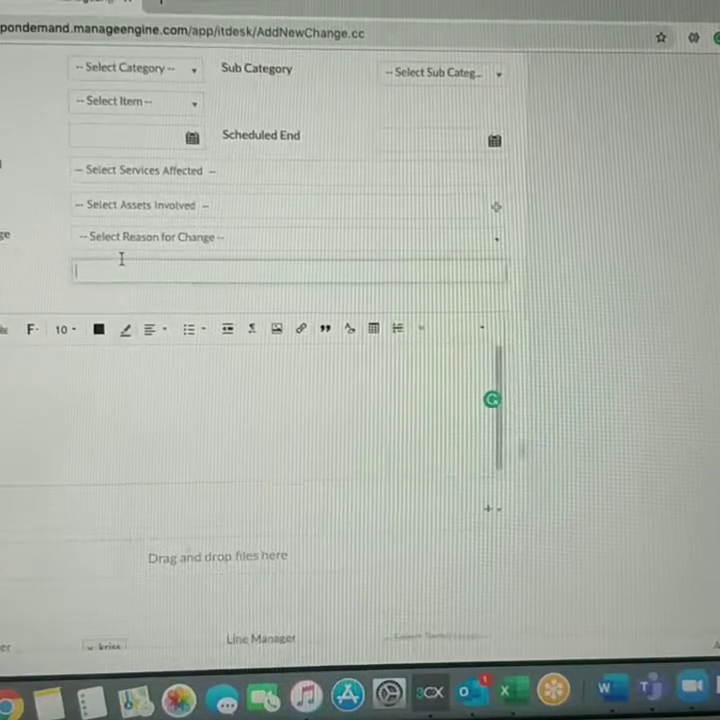
type("Server")
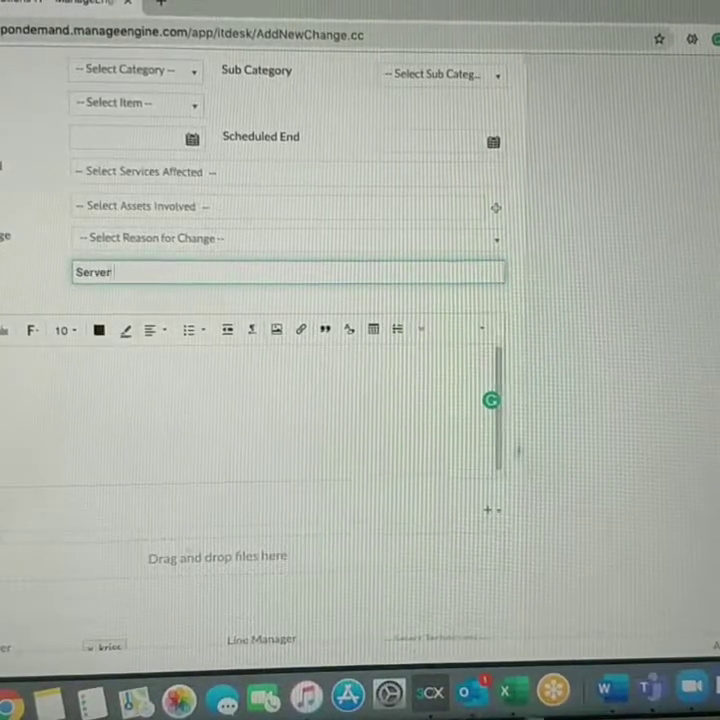
type("migration to2")
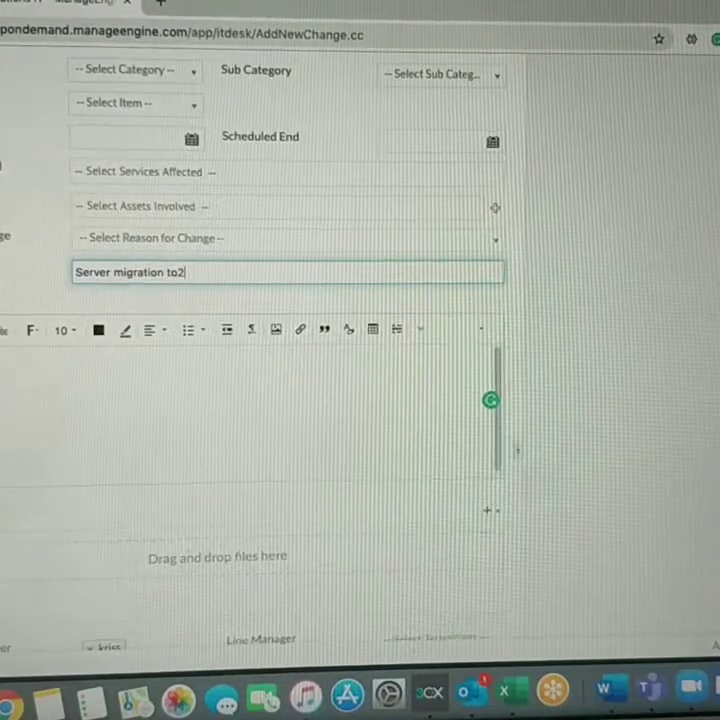
type("019")
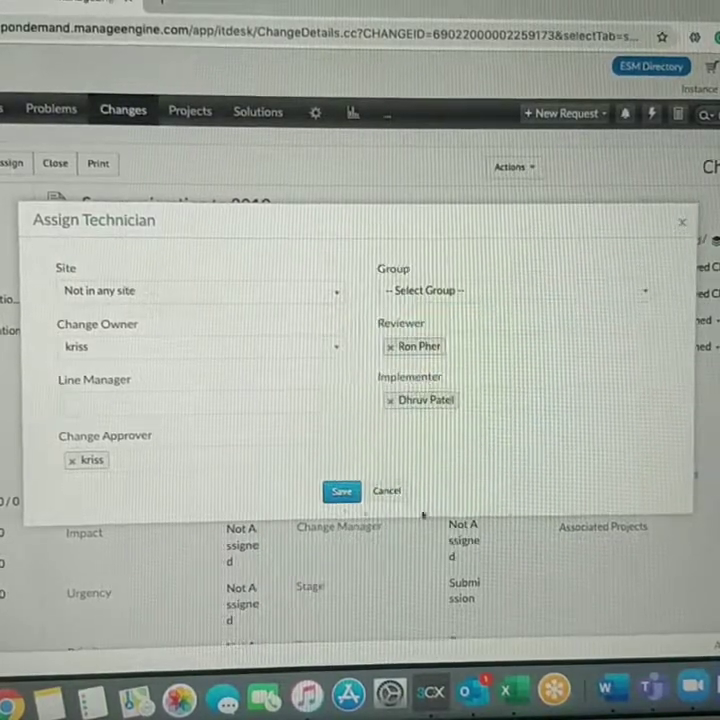
Save the owner, approver, reviewer and implementer assignments in the Assign Technician dialog
left_click(341, 491)
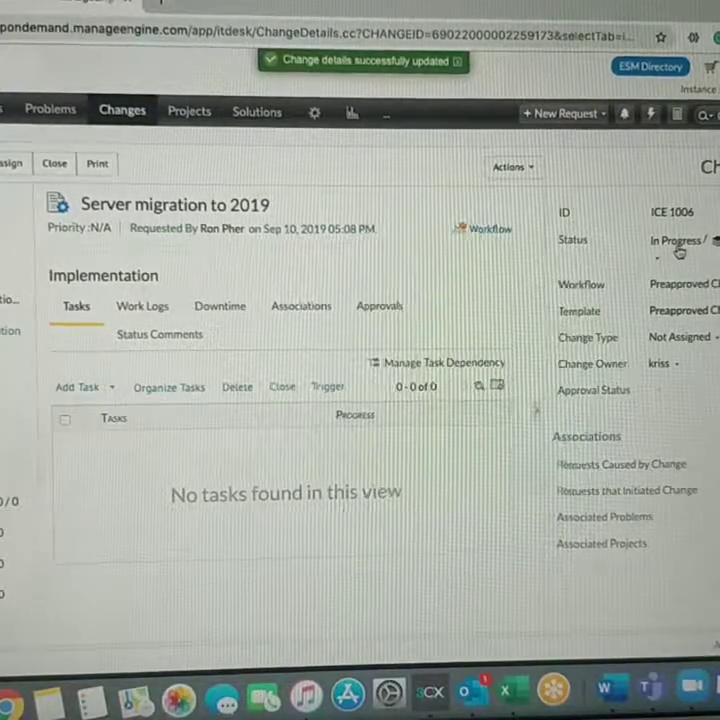
mouse_move(221, 228)
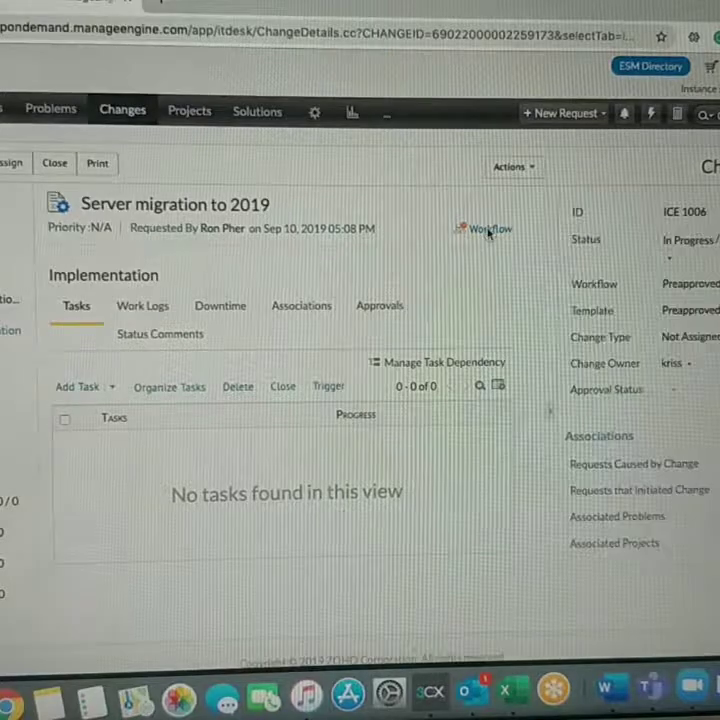
left_click(488, 228)
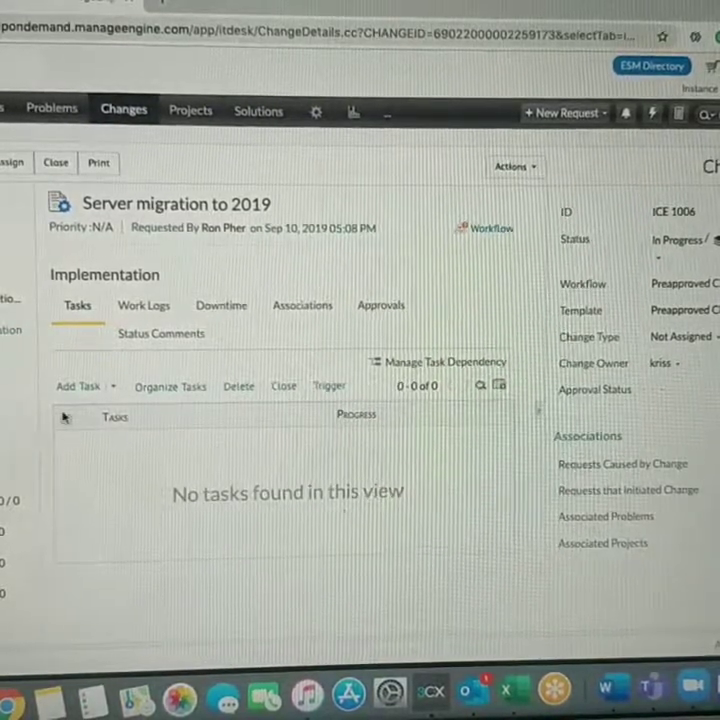
After abandoning the template attempt, create and save the 'Server 2019 provisioned' task
left_click(77, 386)
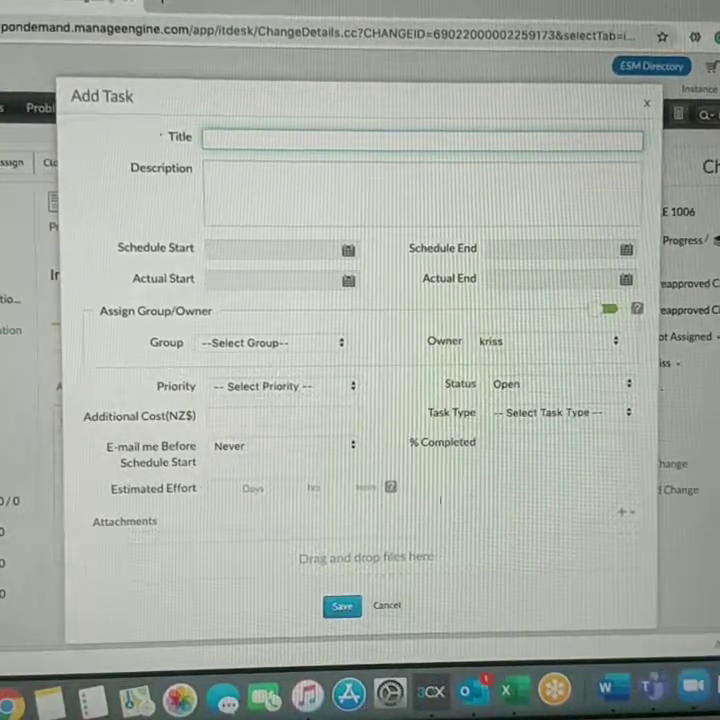
left_click(386, 605)
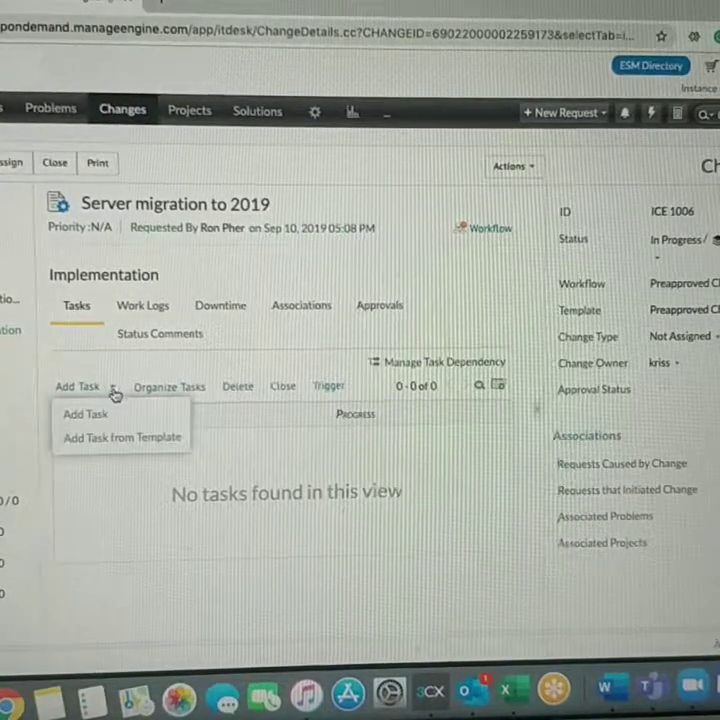
left_click(121, 437)
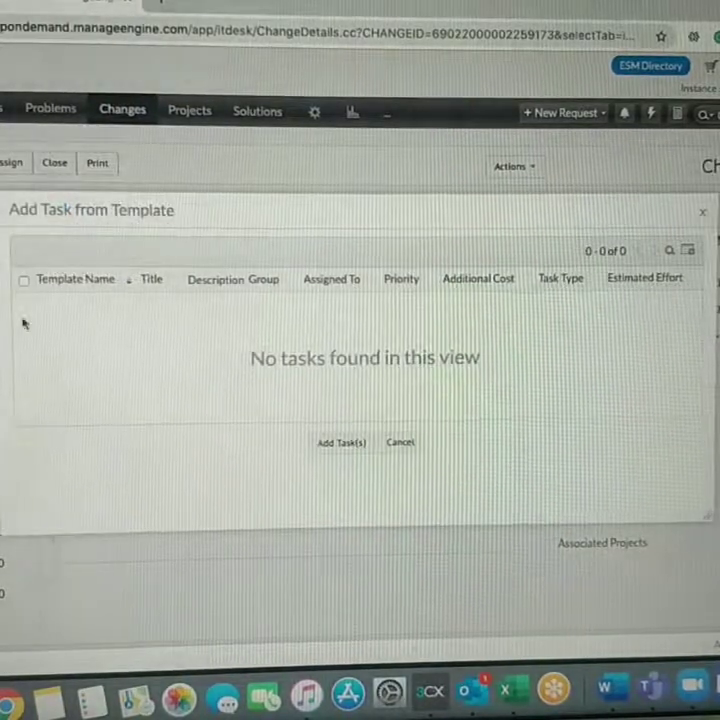
left_click(342, 442)
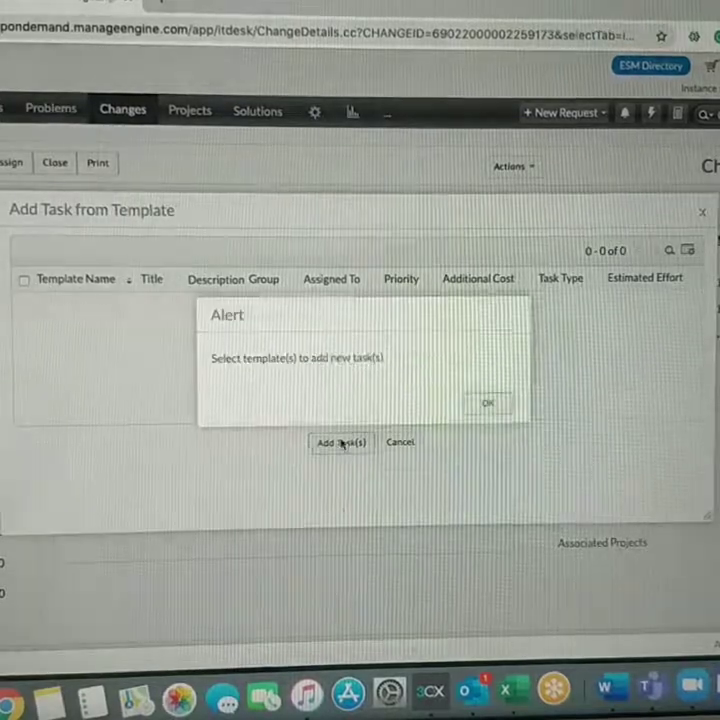
left_click(487, 402)
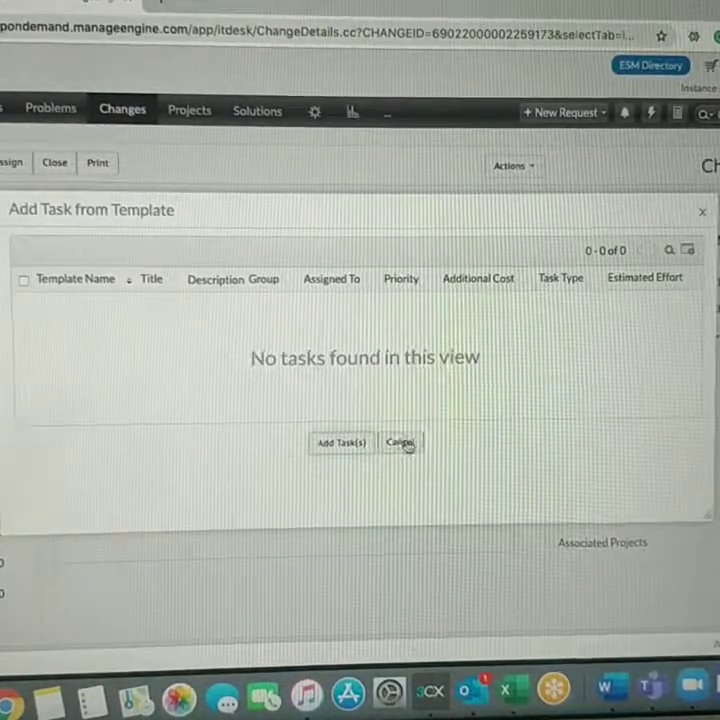
left_click(341, 443)
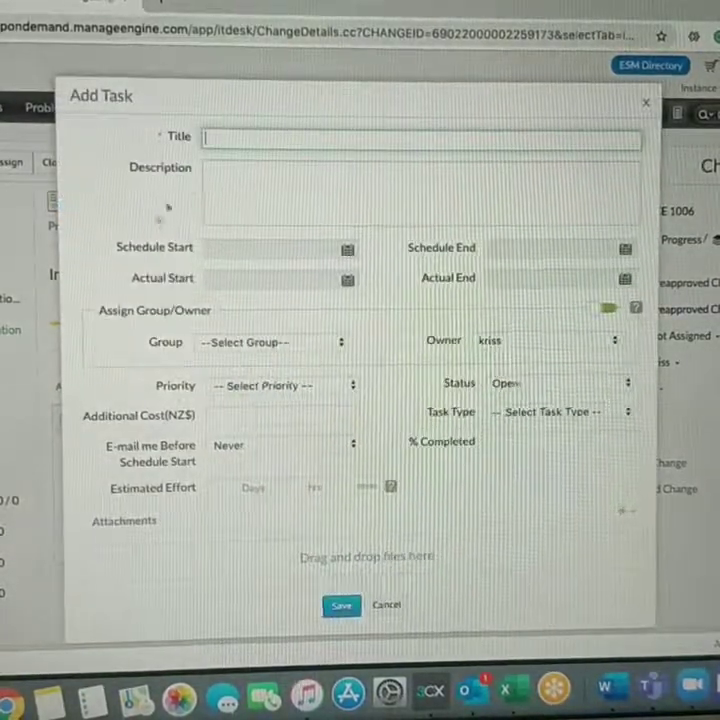
type("Server 2019 provision")
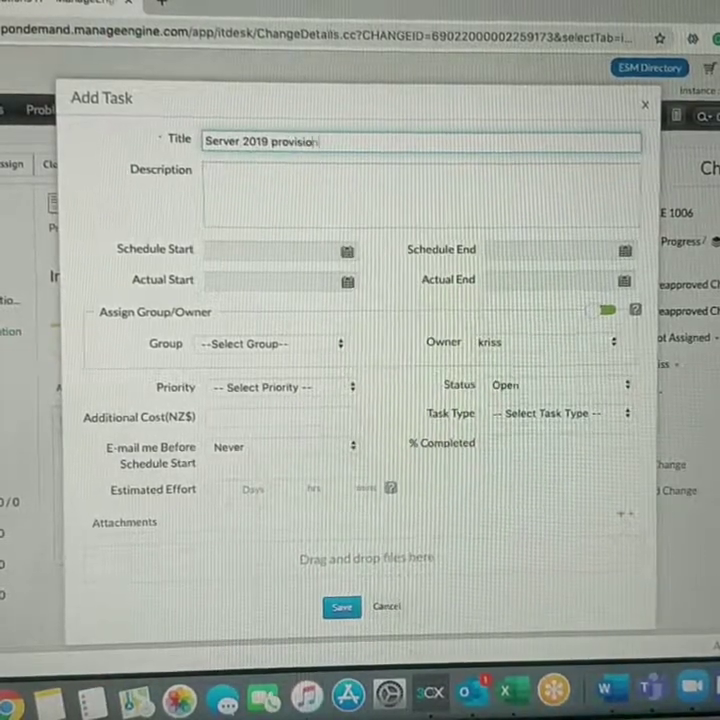
type("ed")
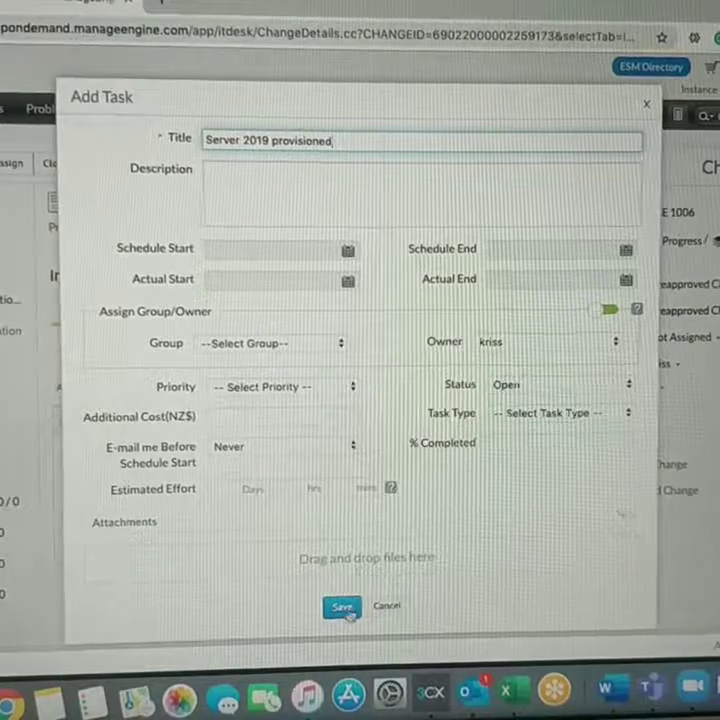
left_click(340, 607)
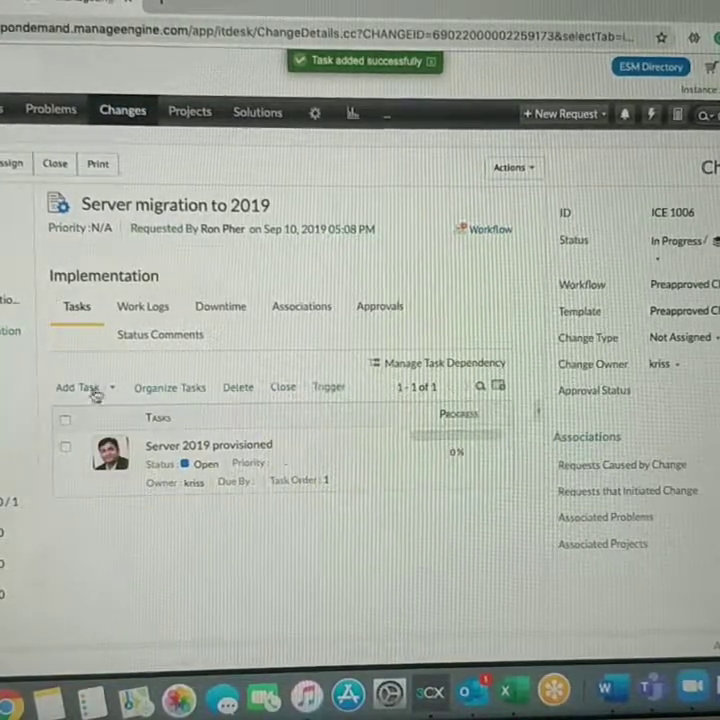
Create and save a second task, 'ITSM Application Server Migrated'
left_click(78, 387)
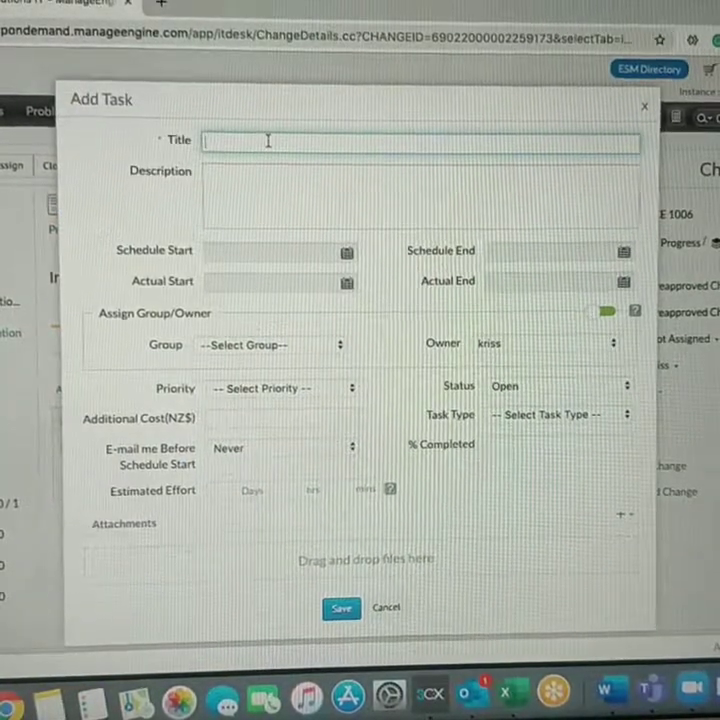
type("ITSM Application Server")
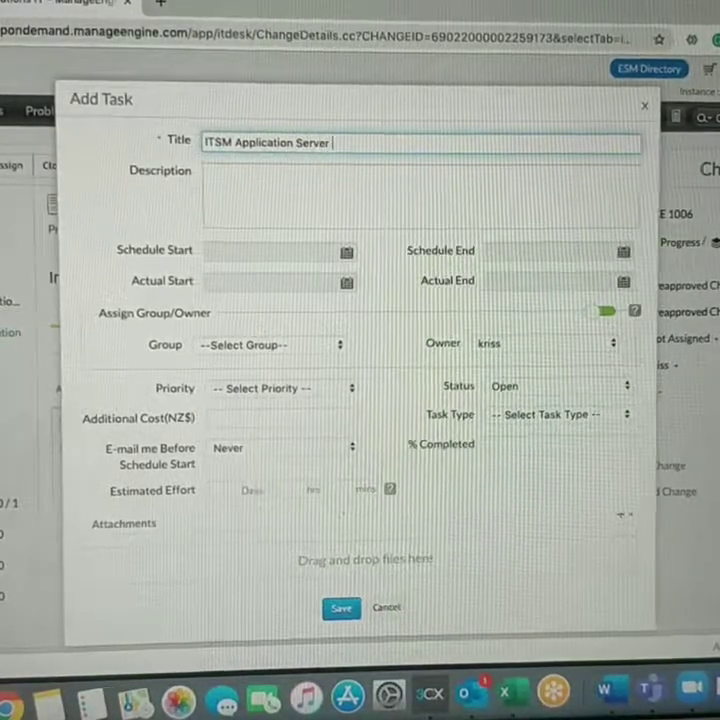
type("Migrated")
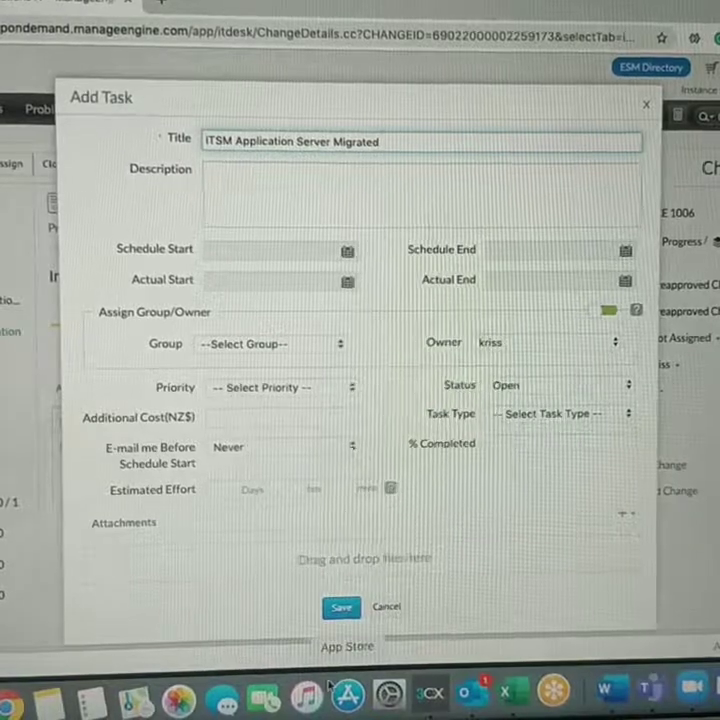
left_click(341, 607)
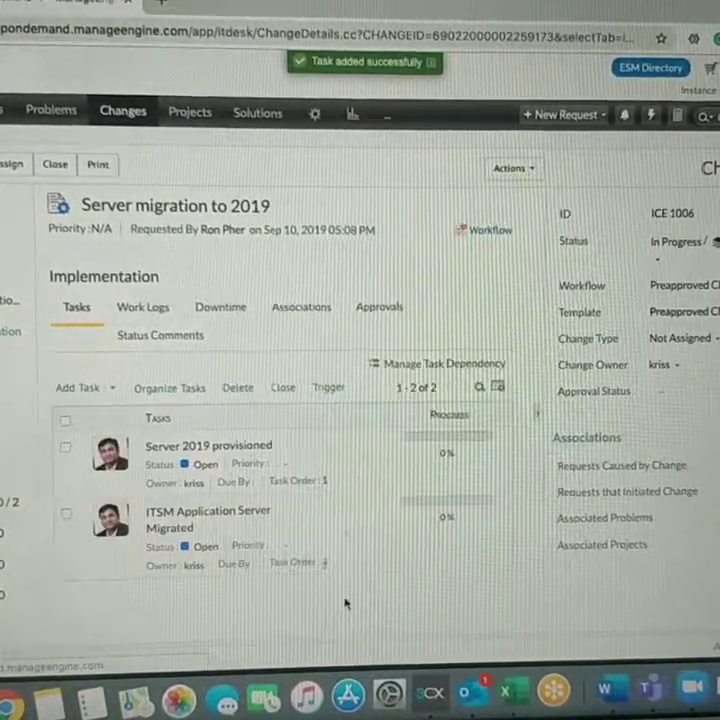
Close the 'Server 2019 provisioned' task from its details page
left_click(208, 445)
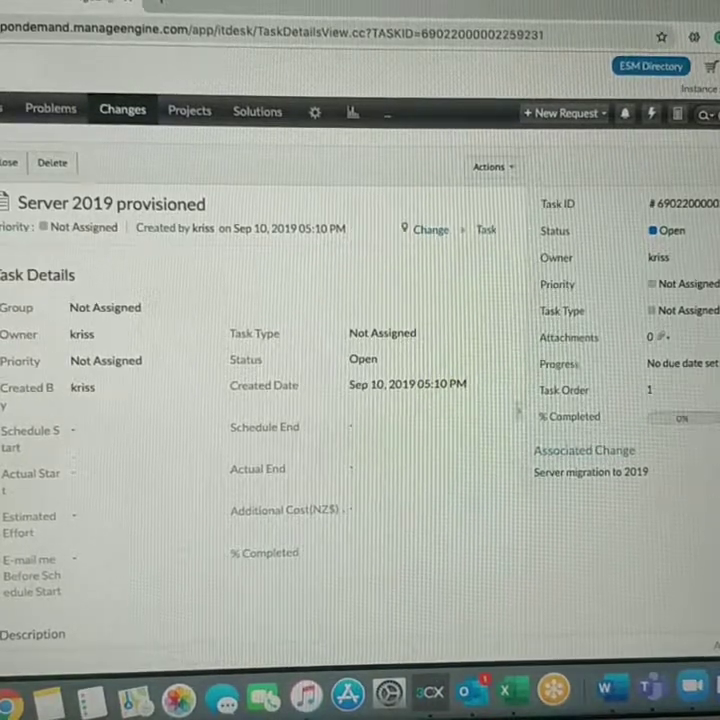
left_click(8, 162)
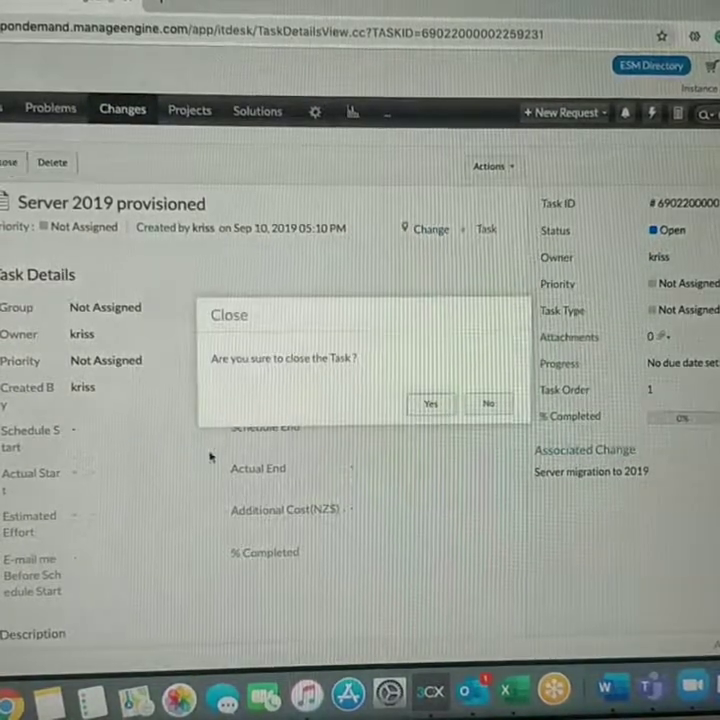
left_click(430, 403)
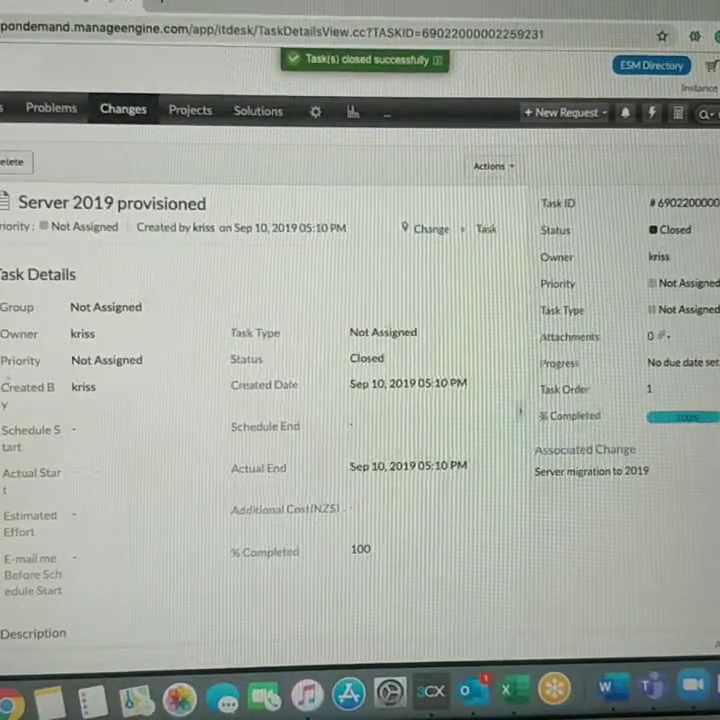
Return to the change and close the 'ITSM Application Server Migrated' task
left_click(592, 471)
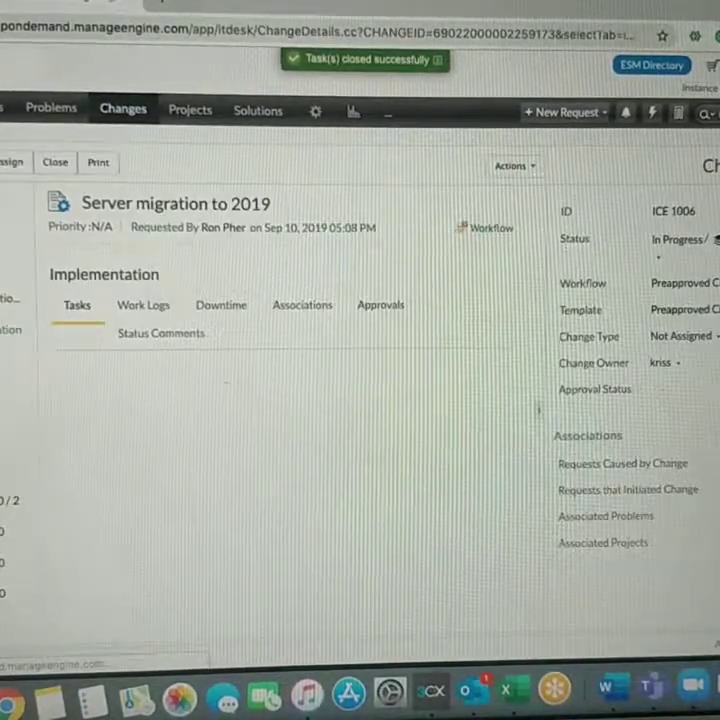
left_click(76, 305)
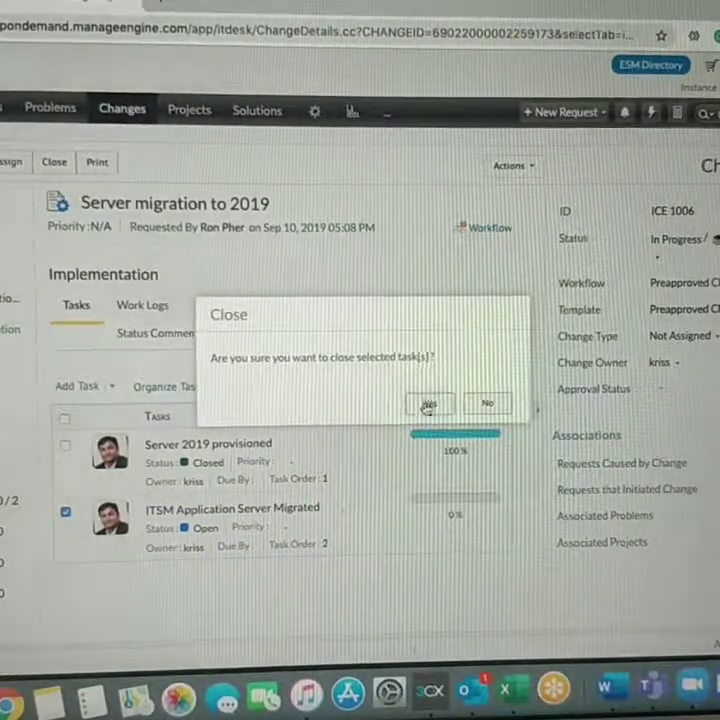
left_click(429, 402)
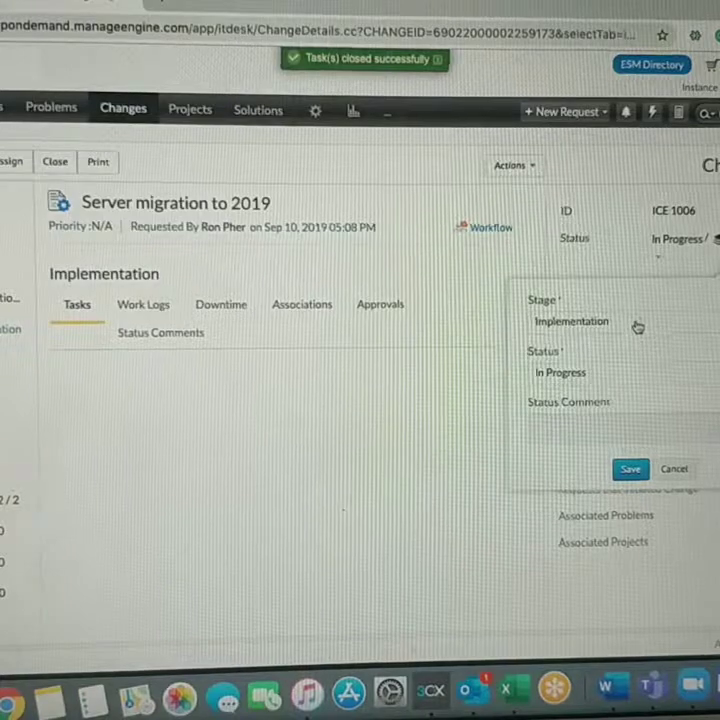
Set stage to Review and status to Completed with a 'Successful' comment, and save
left_click(572, 321)
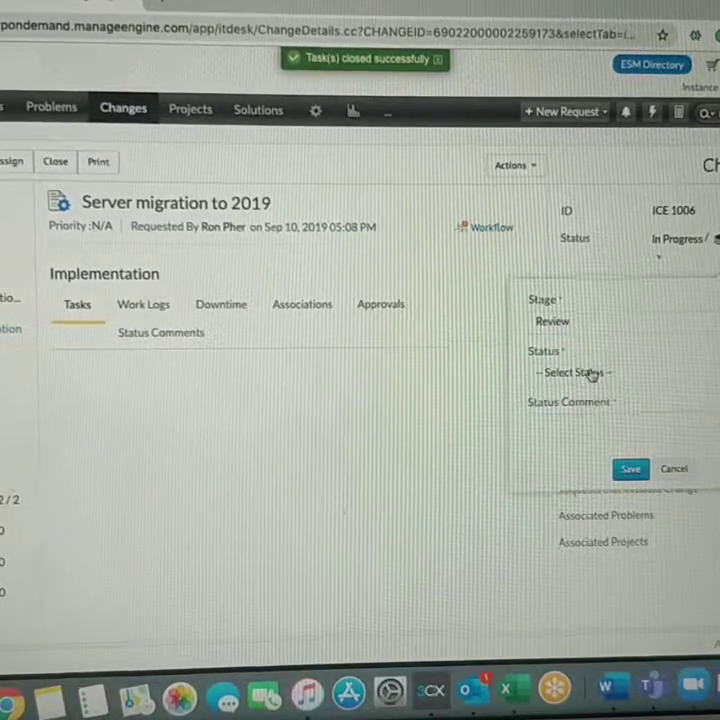
left_click(572, 372)
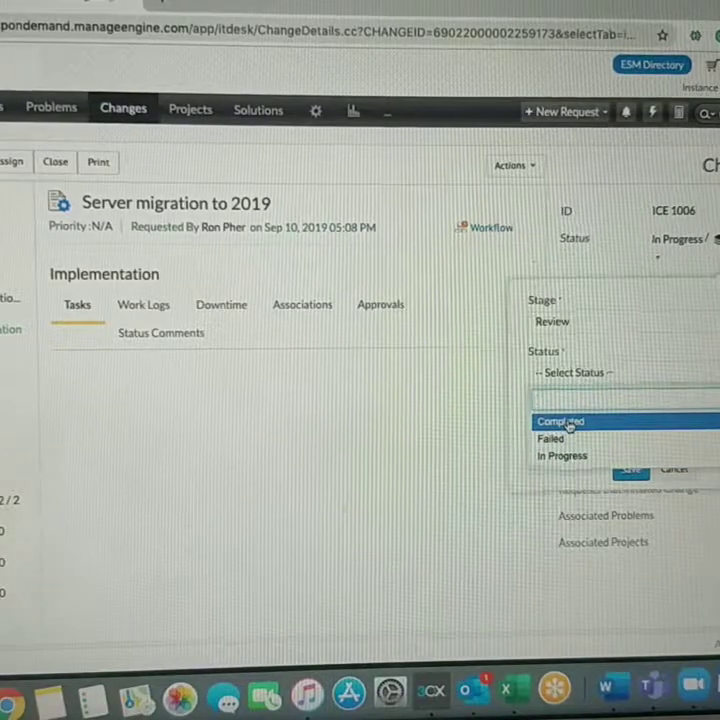
left_click(559, 421)
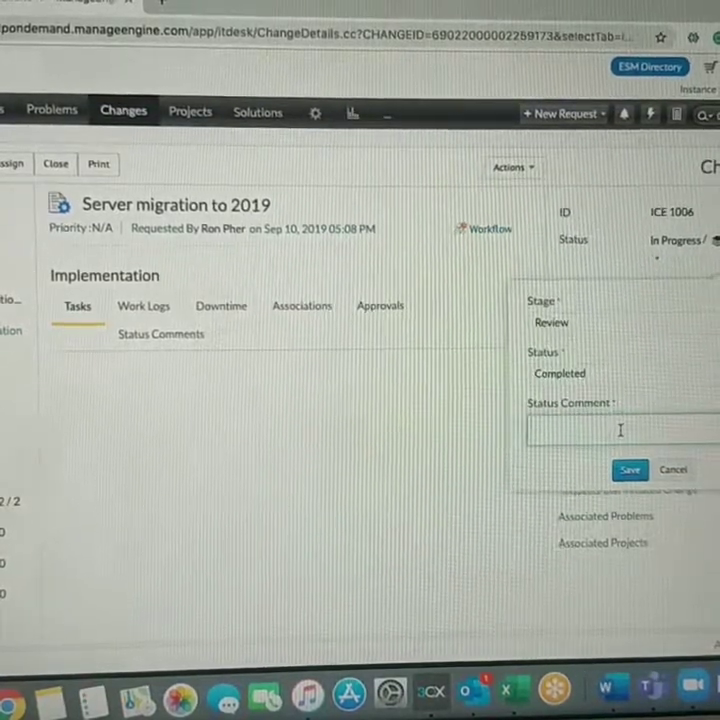
type("Successful. N")
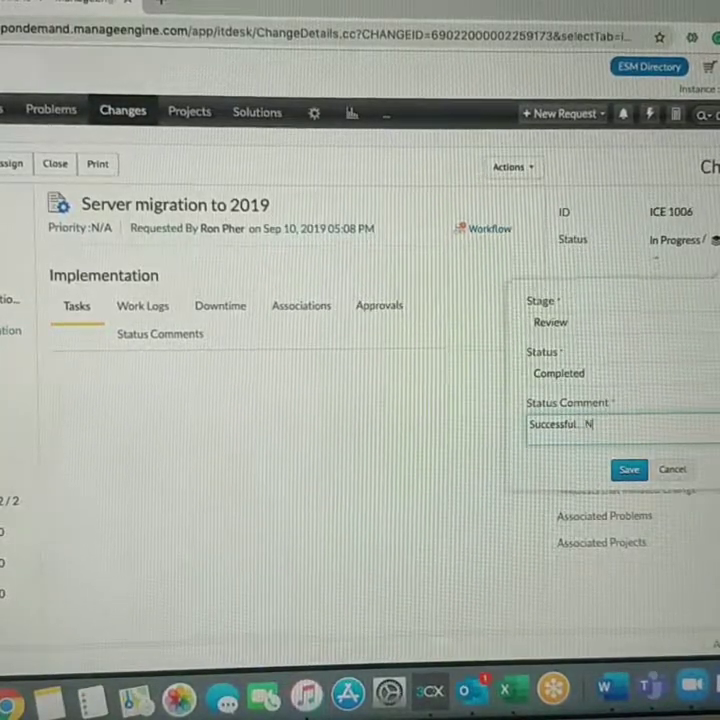
type("Di")
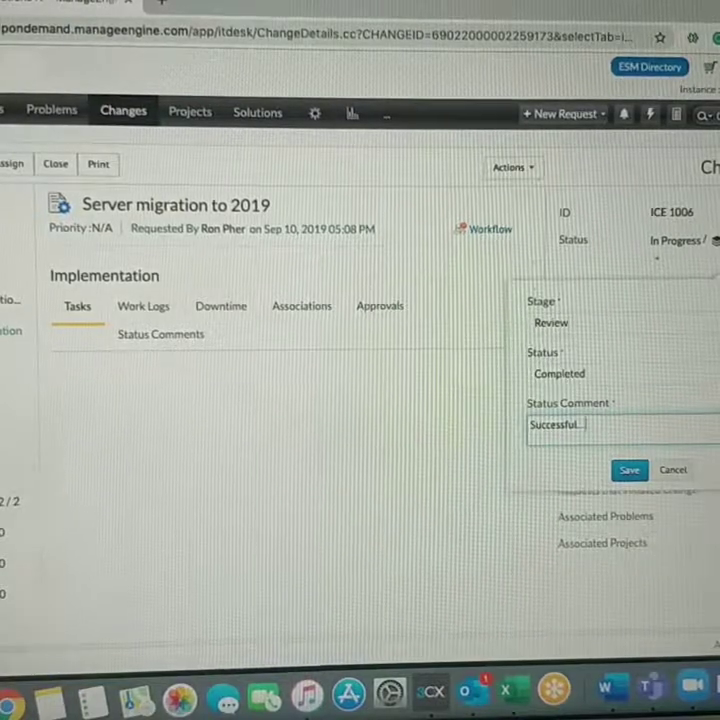
left_click(629, 470)
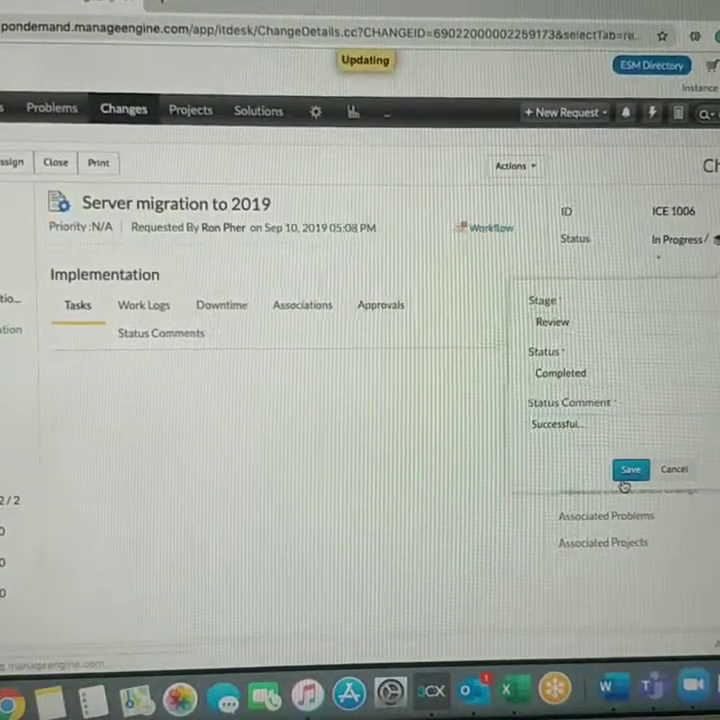
left_click(630, 470)
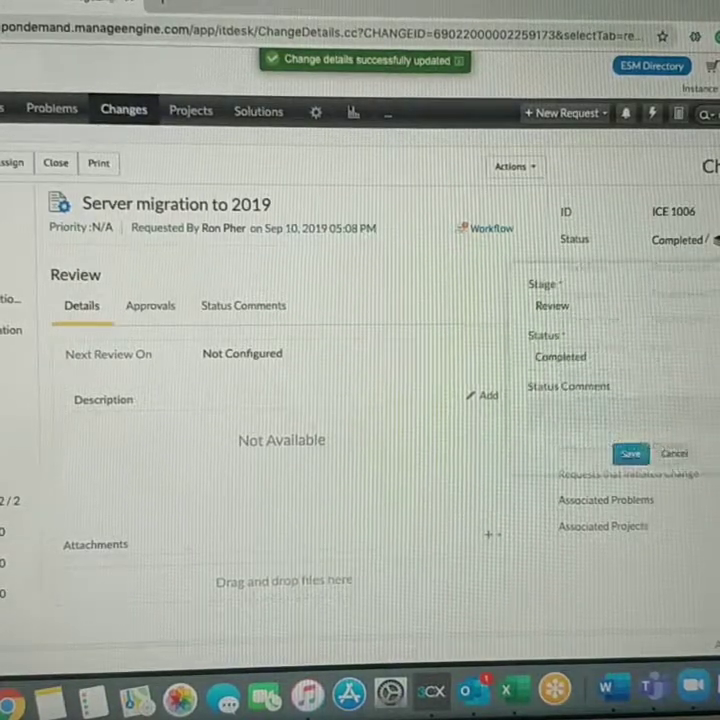
Open the change's workflow execution diagram and scroll down to the Close and End stages
left_click(620, 325)
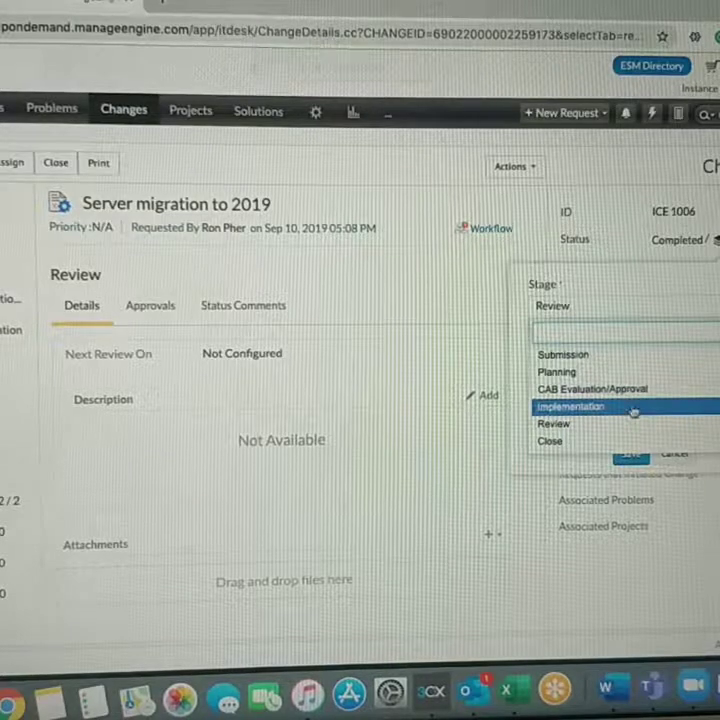
left_click(553, 423)
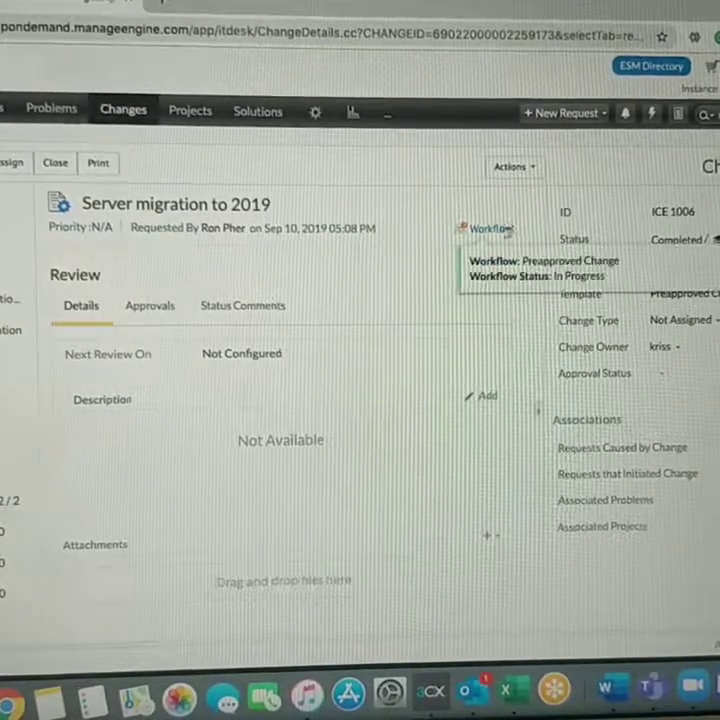
left_click(490, 228)
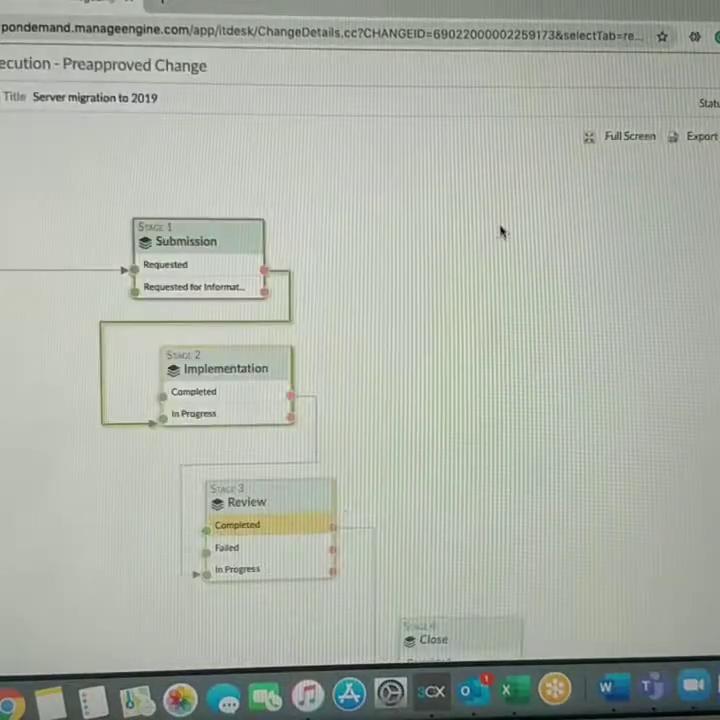
scroll("down", 3)
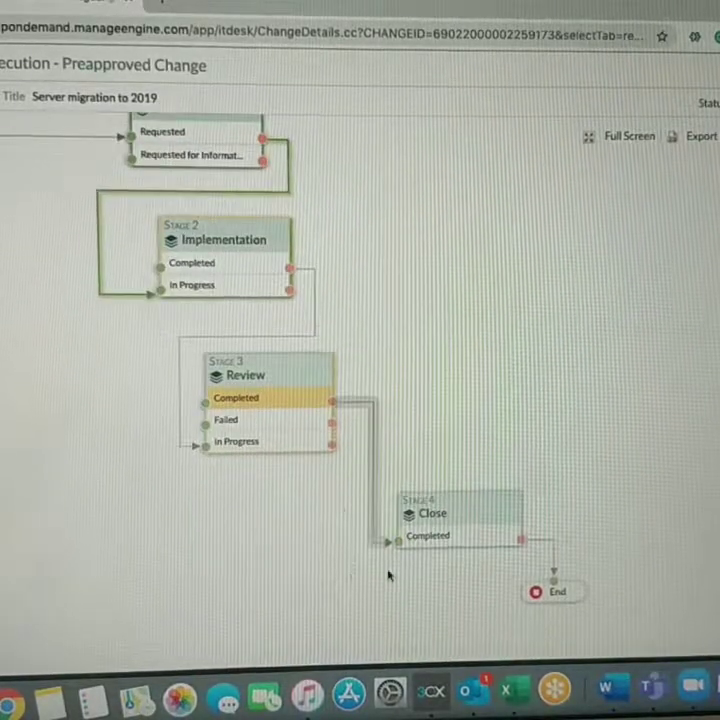